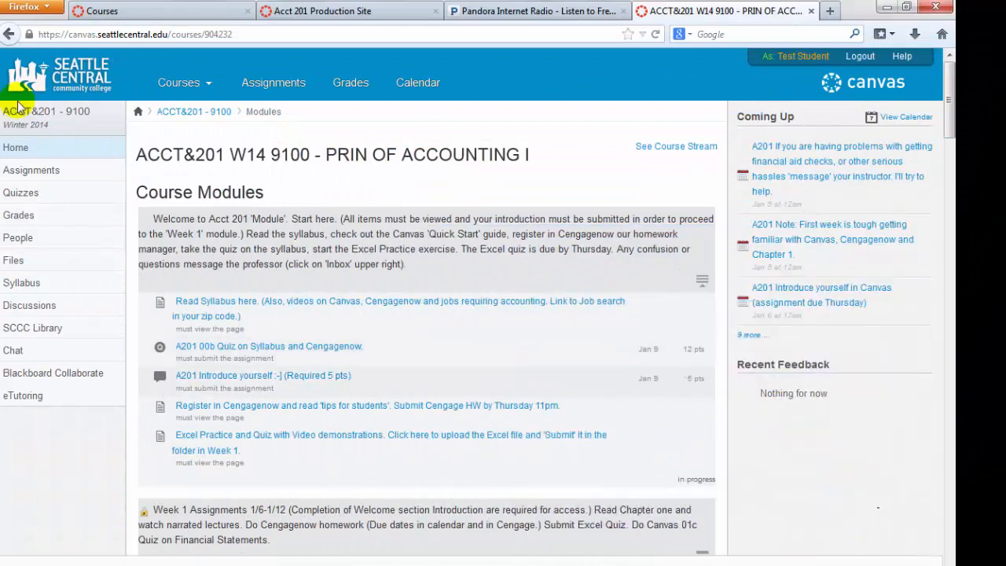
mouse_move(683, 132)
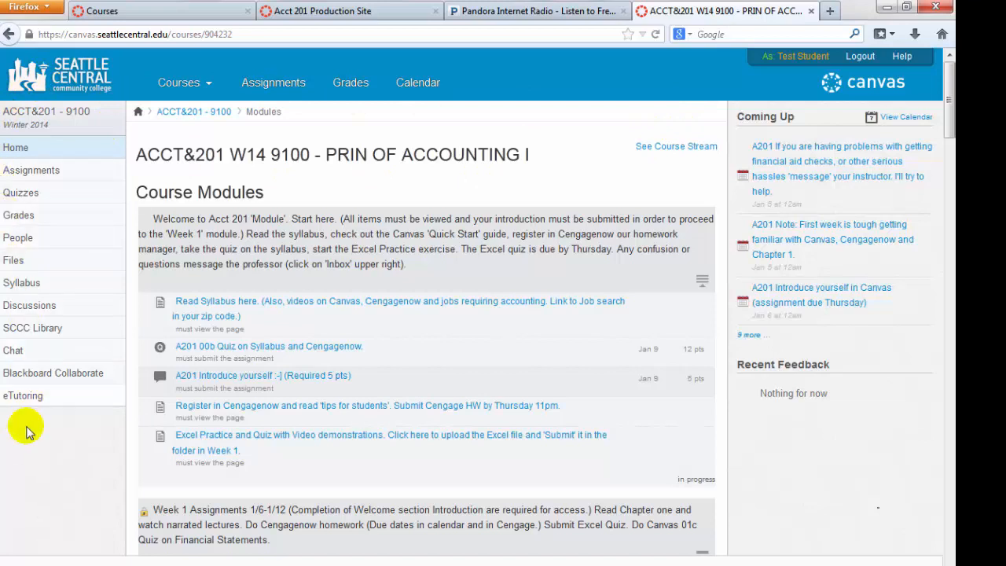
mouse_move(15, 148)
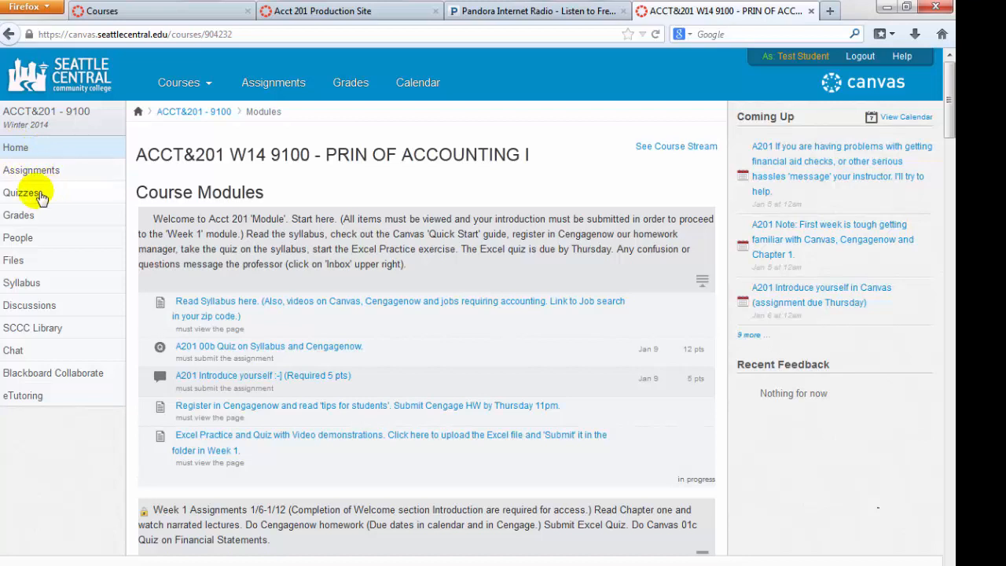
mouse_move(63, 217)
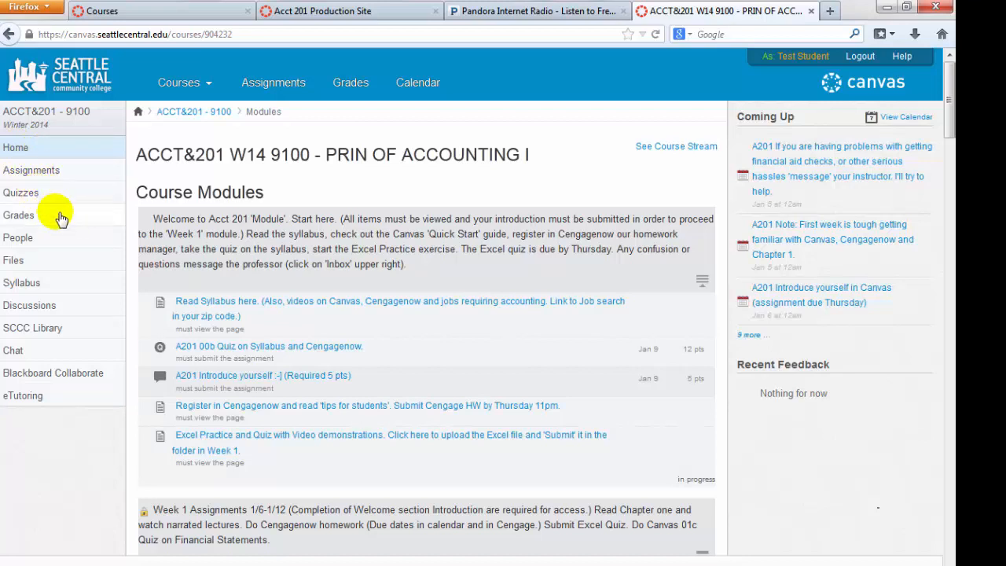
mouse_move(55, 239)
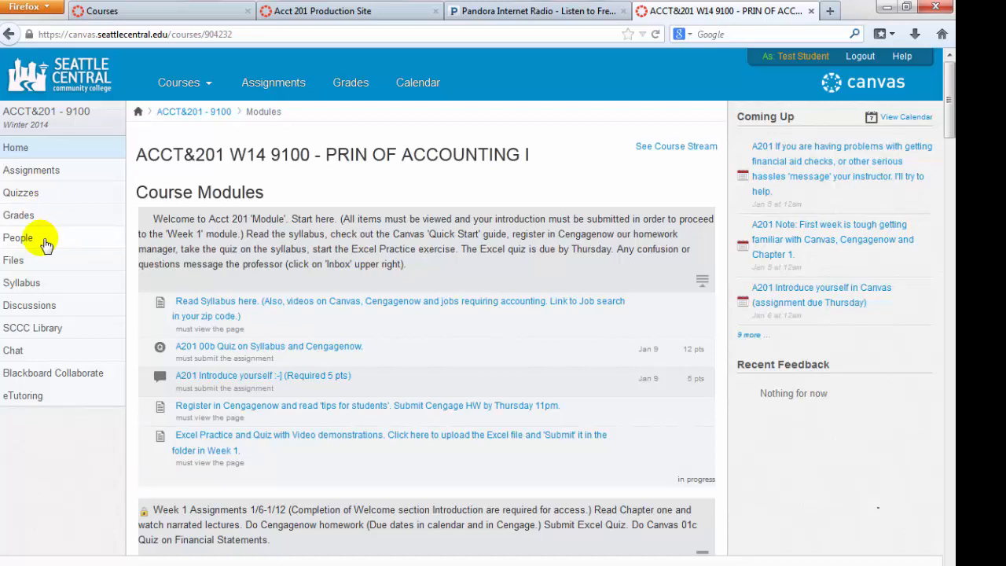
mouse_move(13, 261)
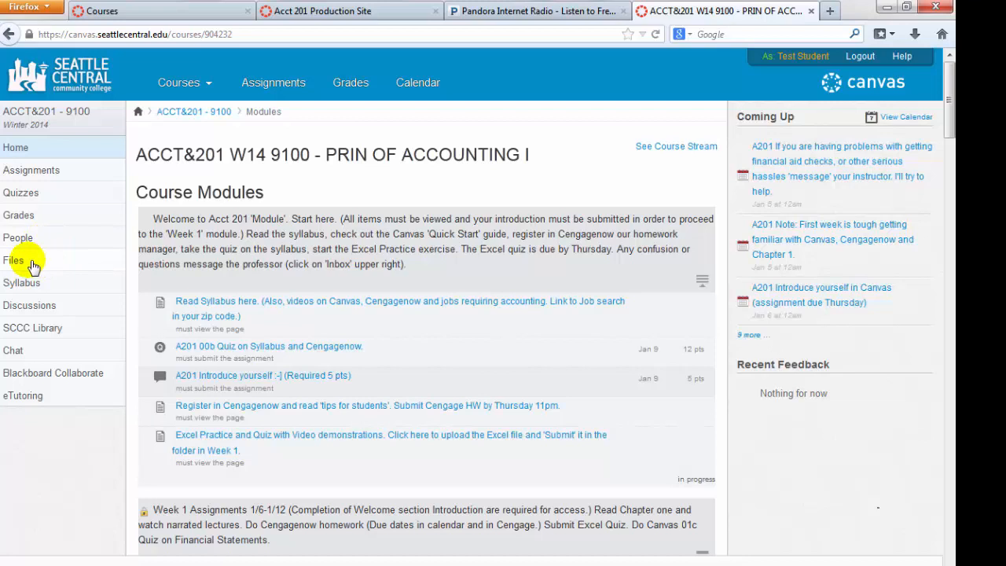
mouse_move(63, 294)
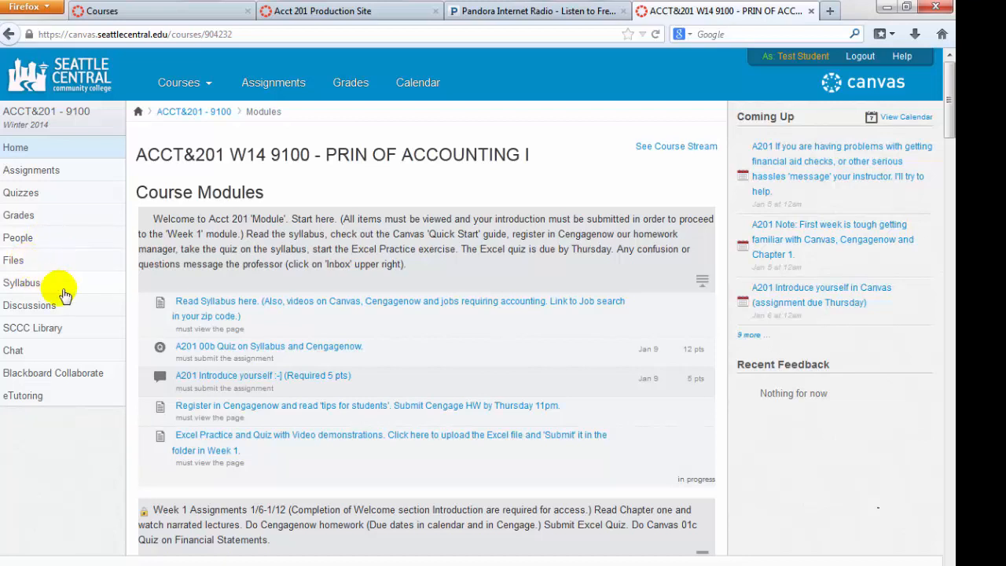
mouse_move(85, 340)
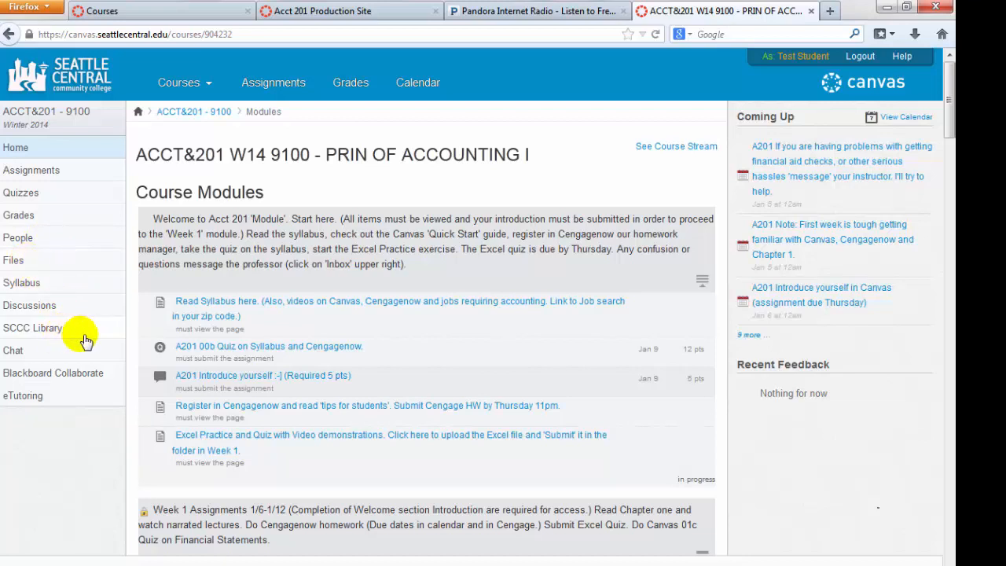
mouse_move(110, 450)
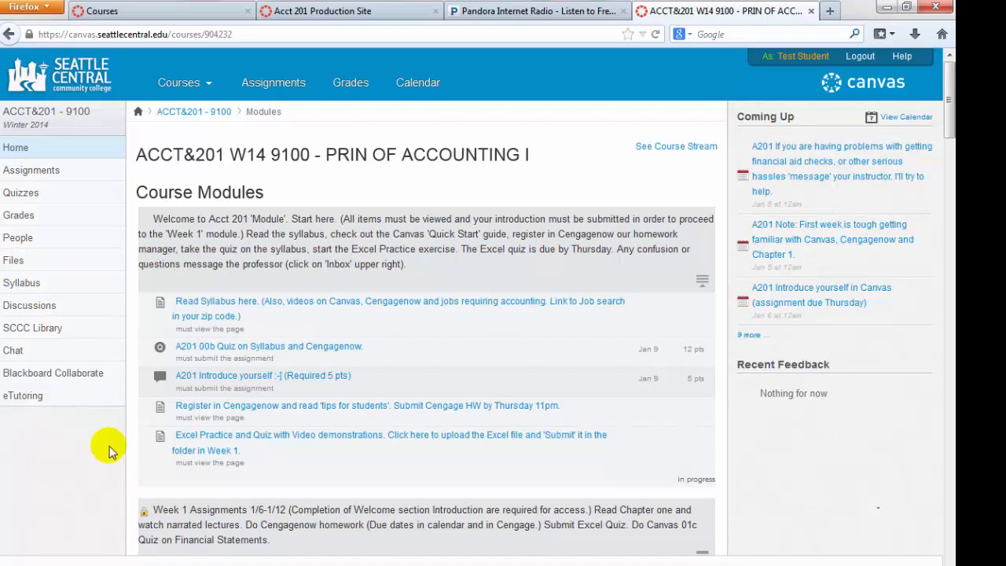
mouse_move(881, 88)
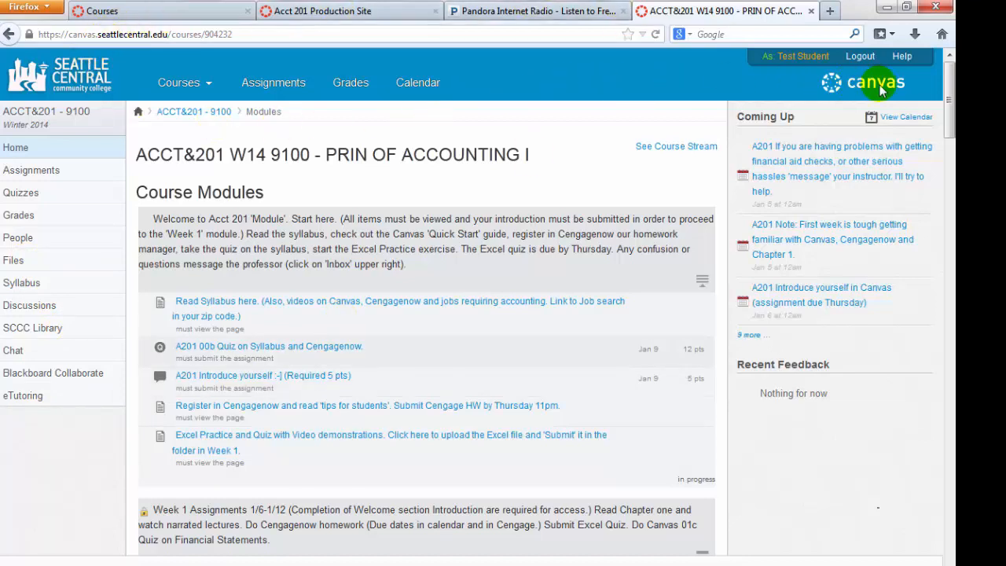
Step: Read down the Course Modules including locked Week 1 items, then go to the course Assignments list
click(181, 82)
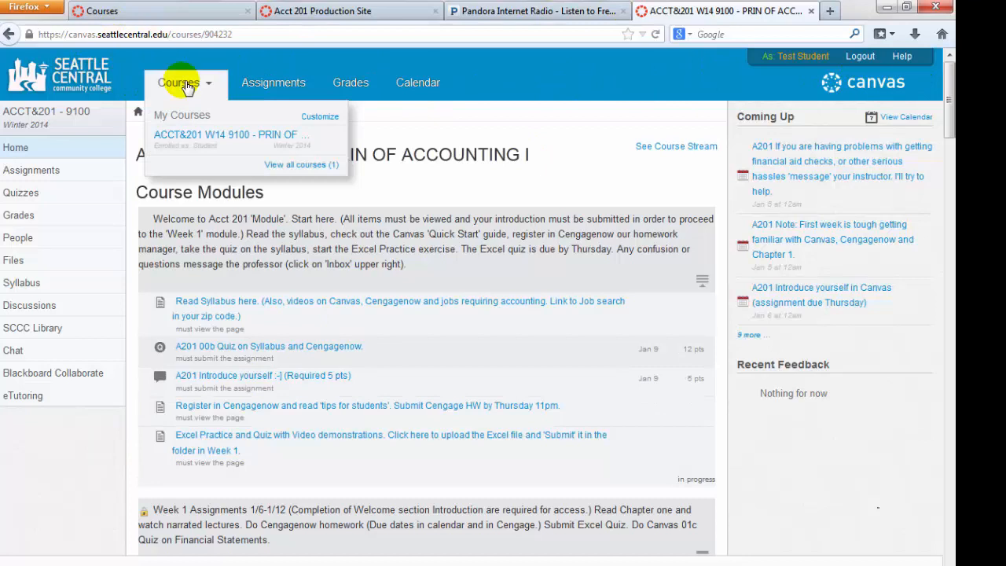
mouse_move(374, 62)
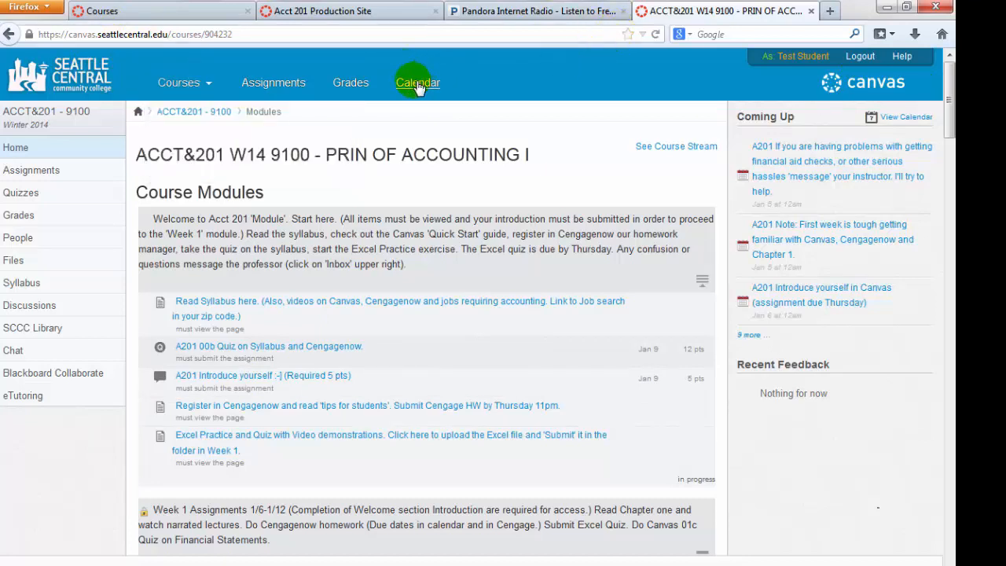
mouse_move(518, 70)
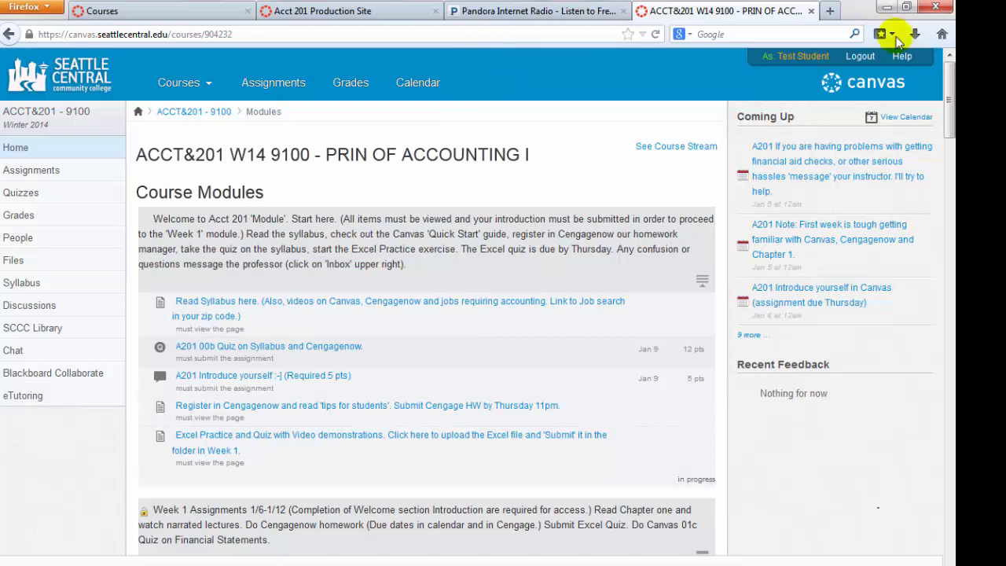
mouse_move(487, 102)
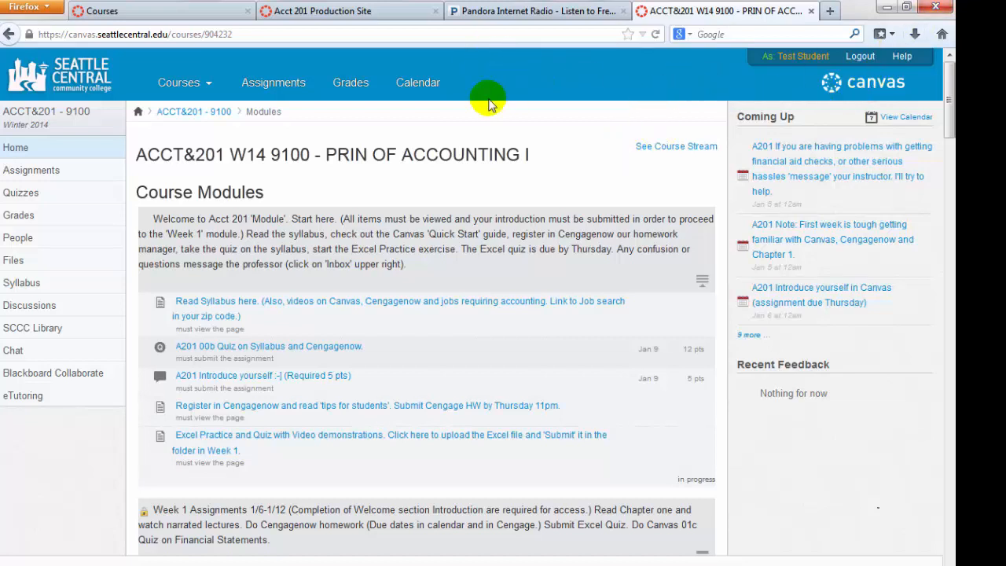
mouse_move(386, 248)
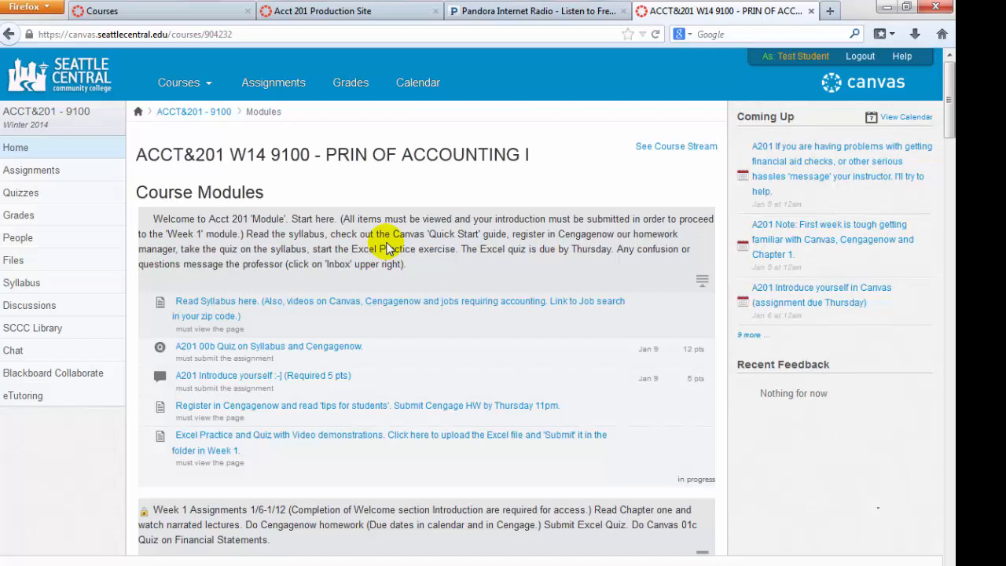
mouse_move(464, 265)
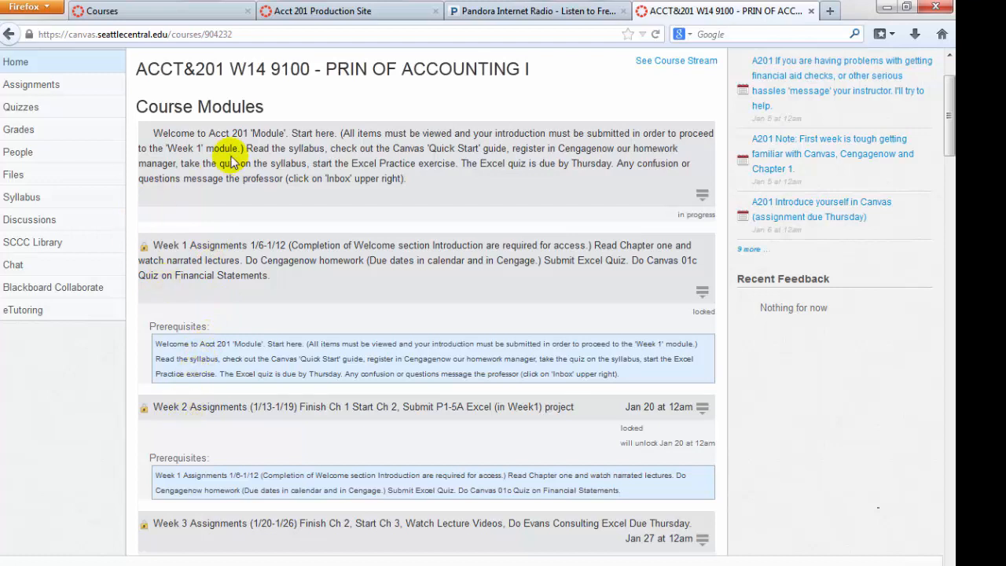
mouse_move(233, 141)
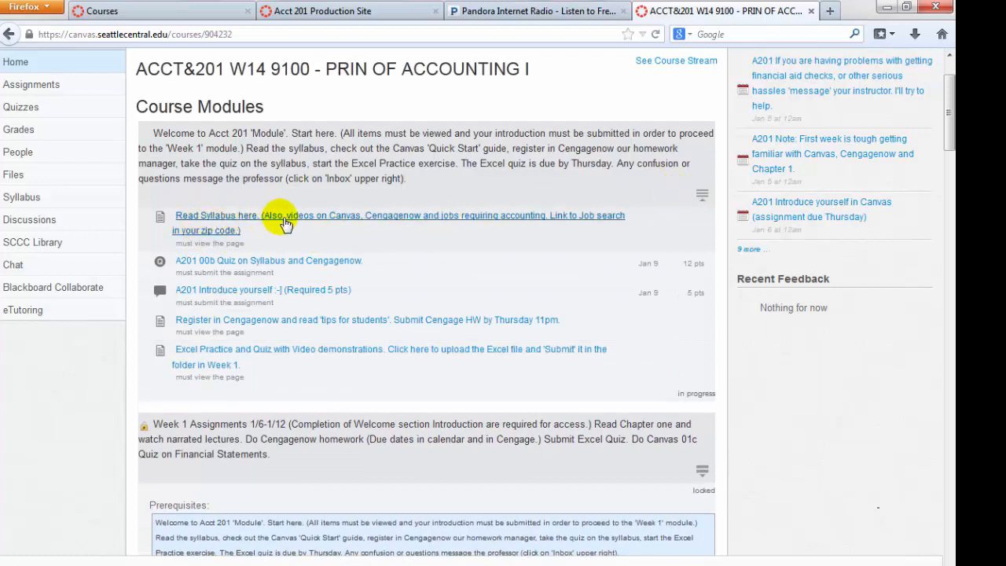
mouse_move(374, 220)
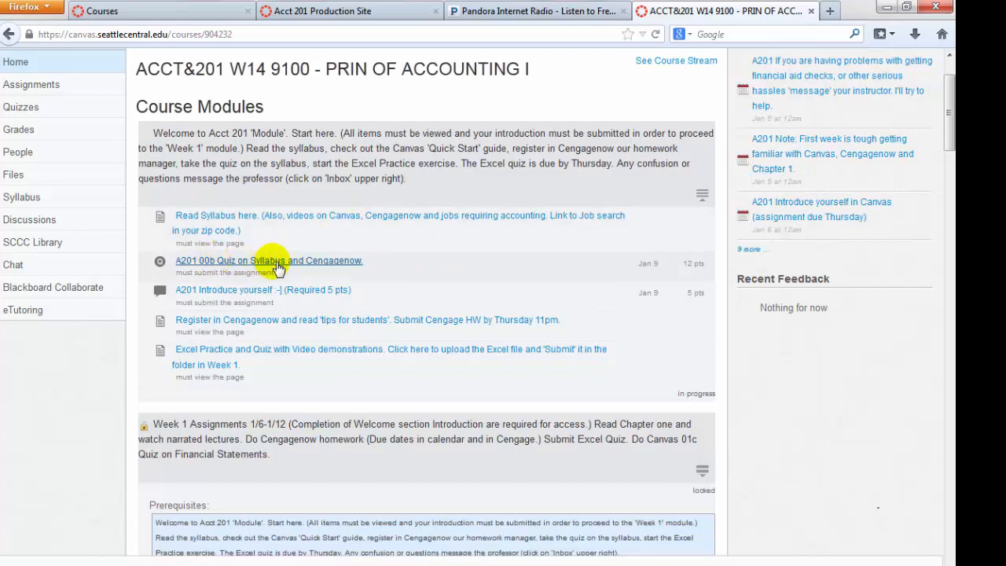
mouse_move(337, 264)
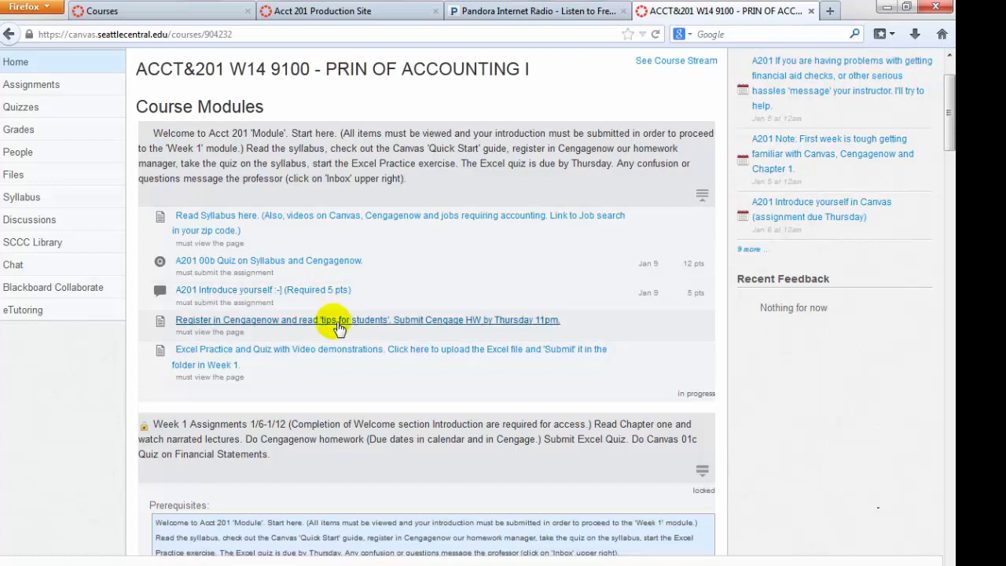
mouse_move(337, 324)
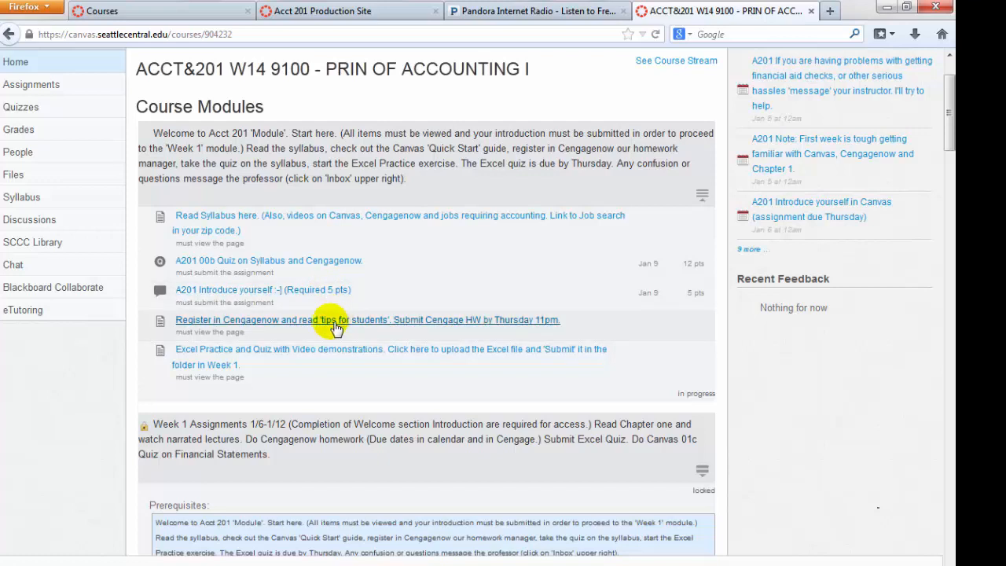
mouse_move(353, 346)
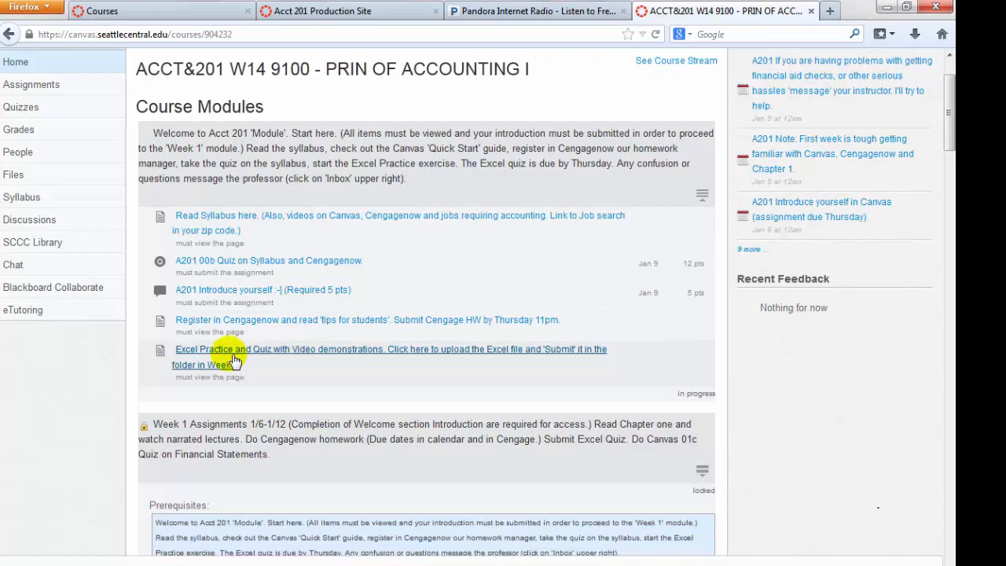
mouse_move(297, 371)
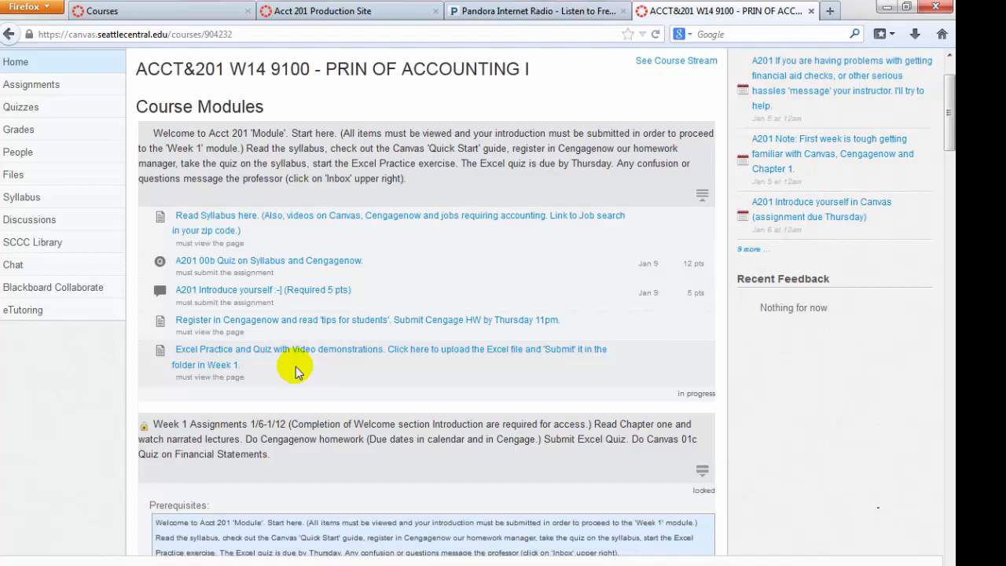
scroll(down, 3)
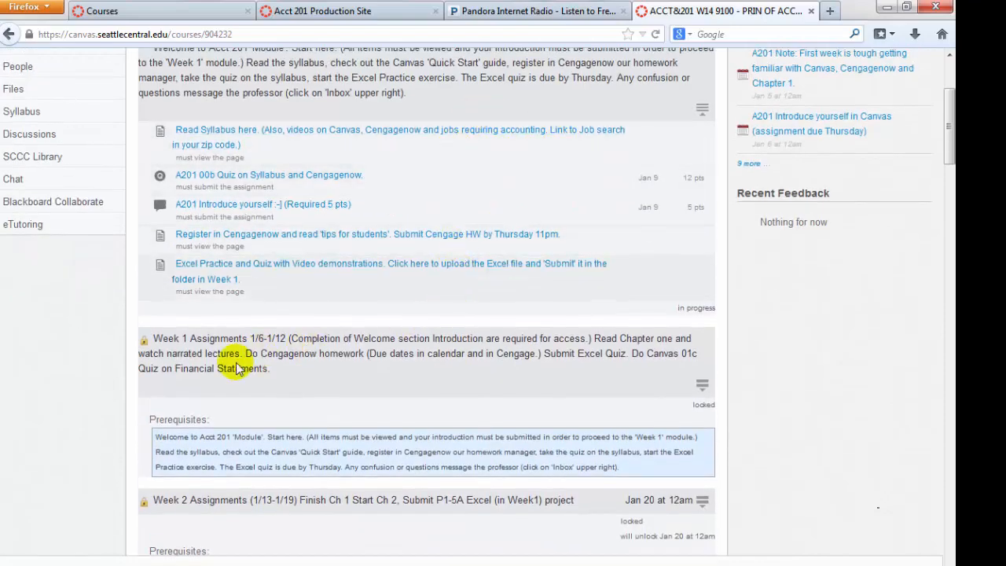
scroll(down, 3)
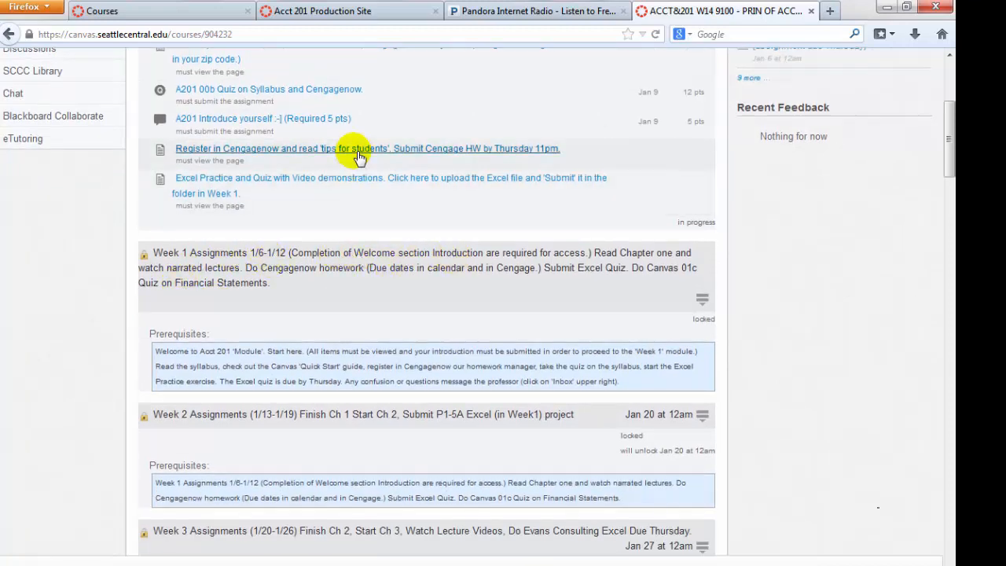
mouse_move(365, 110)
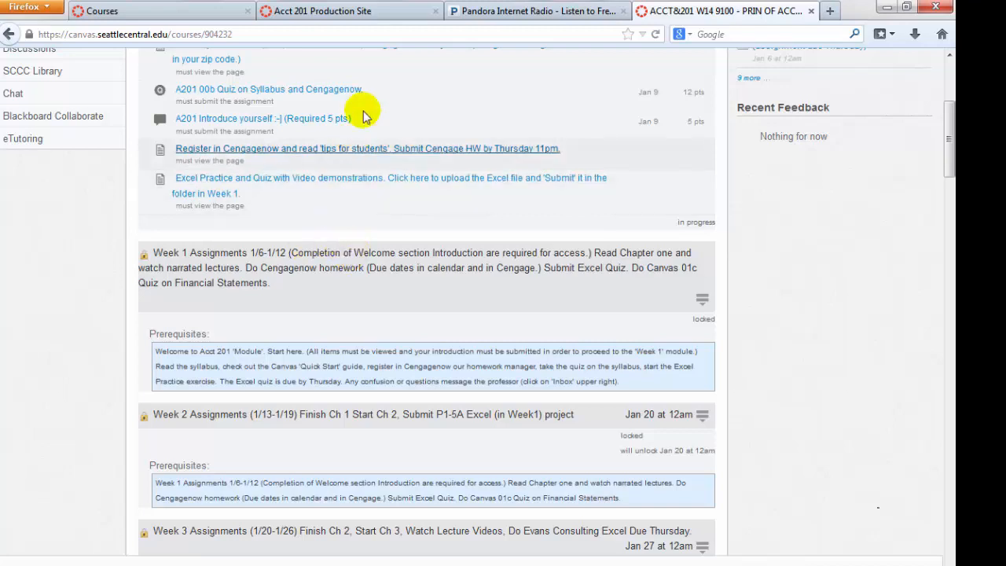
mouse_move(393, 255)
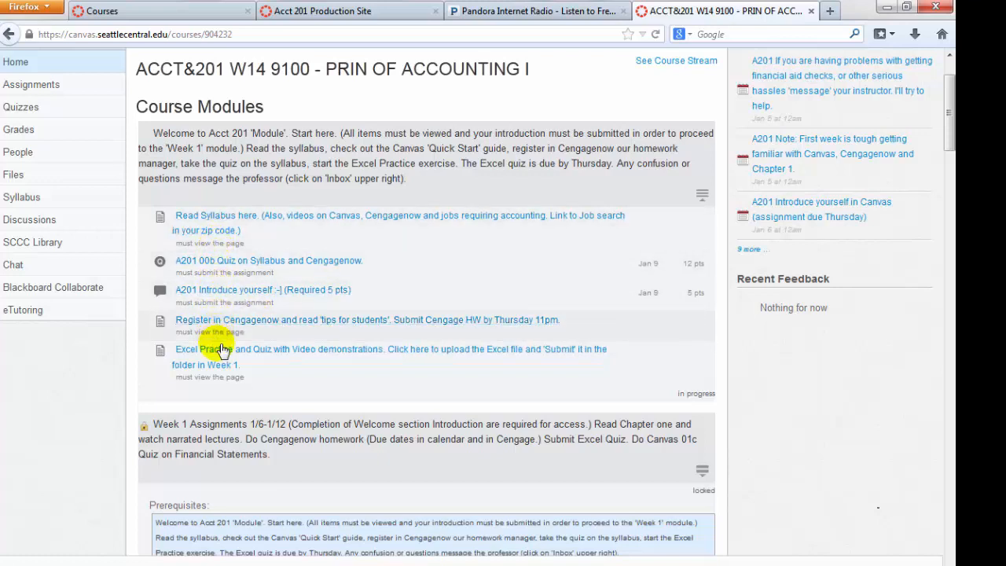
mouse_move(282, 374)
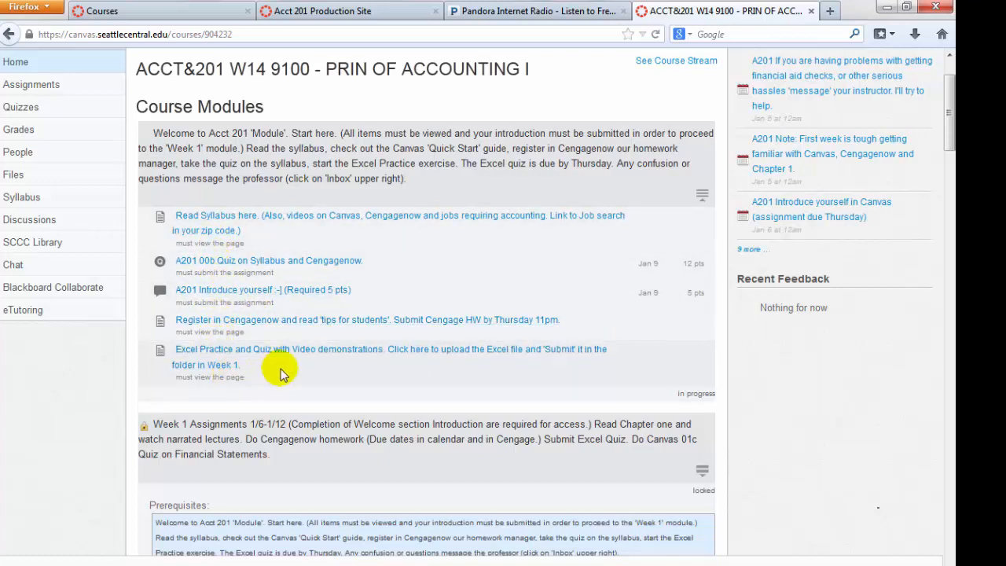
mouse_move(208, 384)
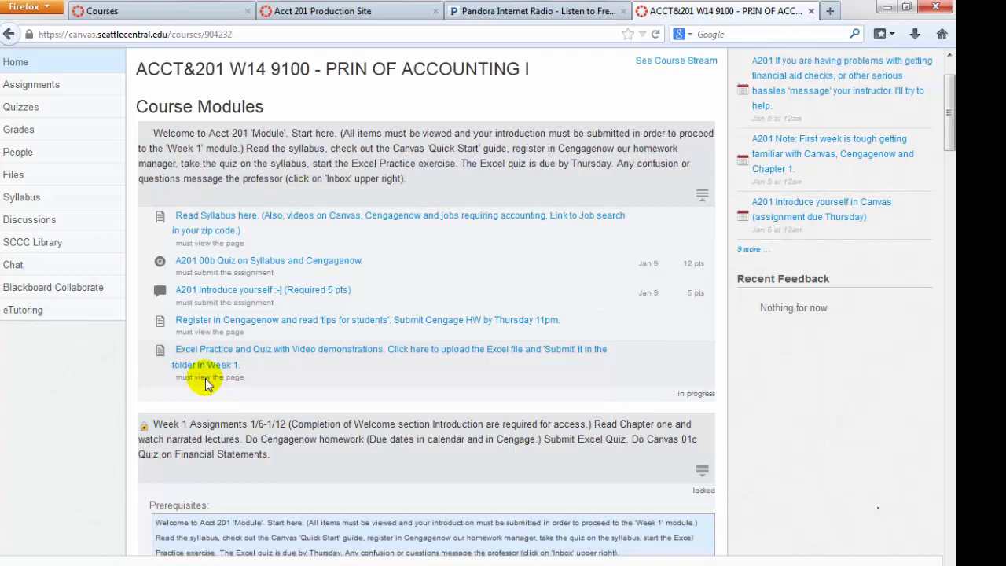
mouse_move(280, 371)
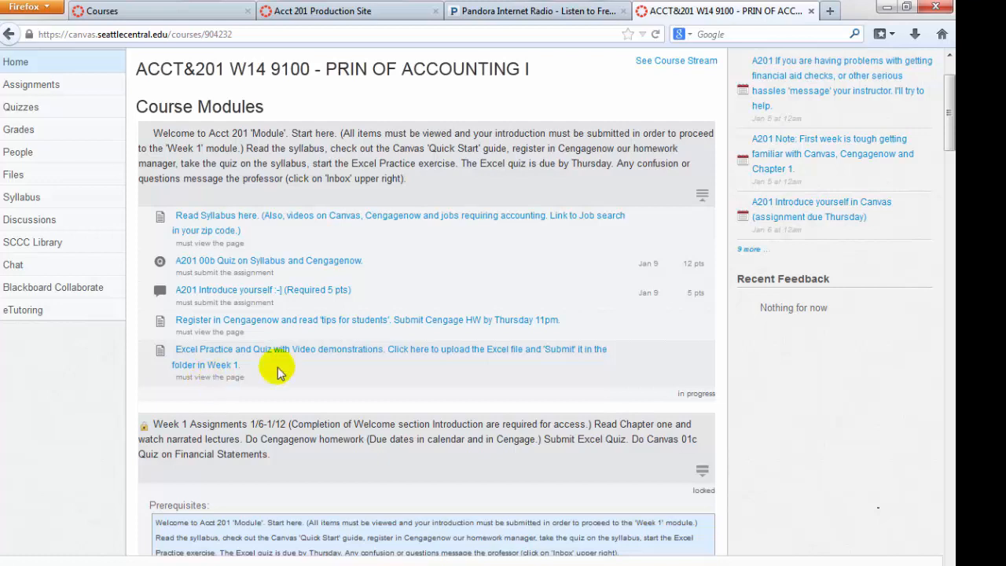
scroll(down, 3)
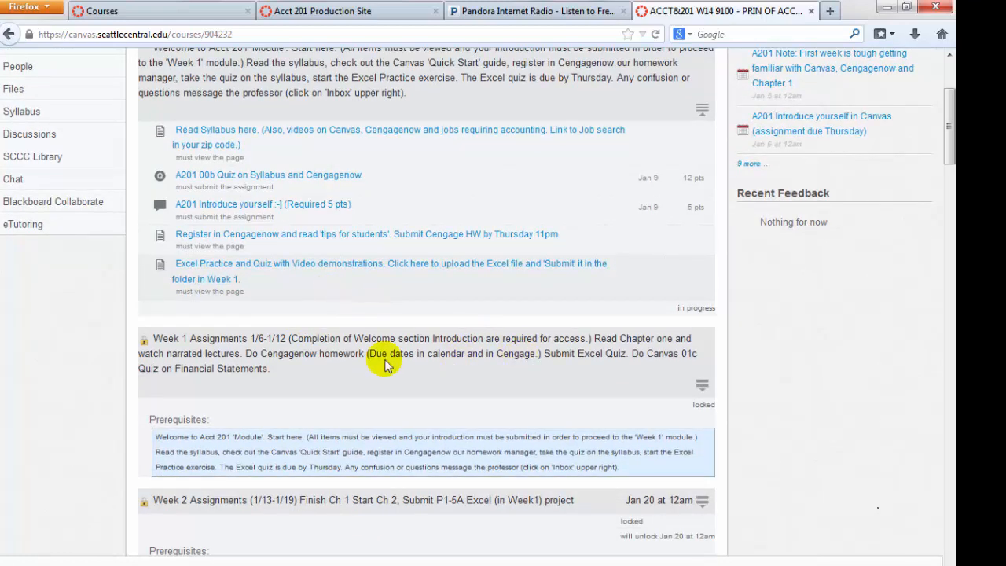
mouse_move(329, 363)
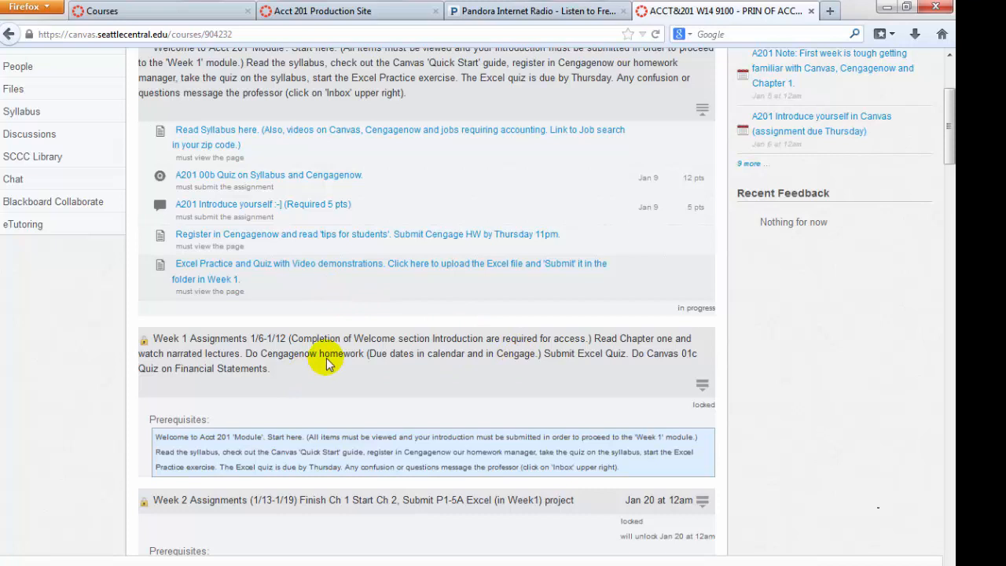
scroll(down, 3)
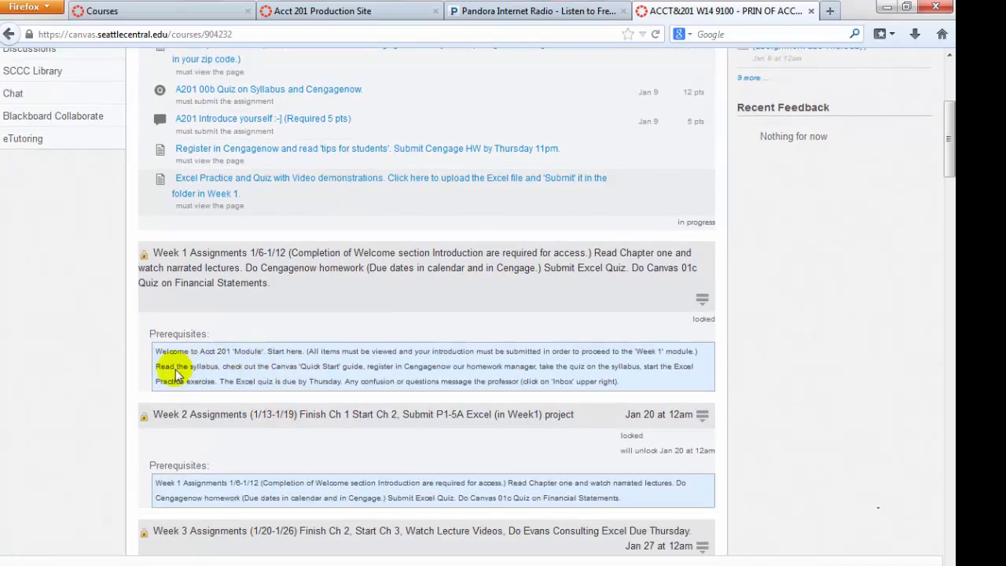
mouse_move(206, 405)
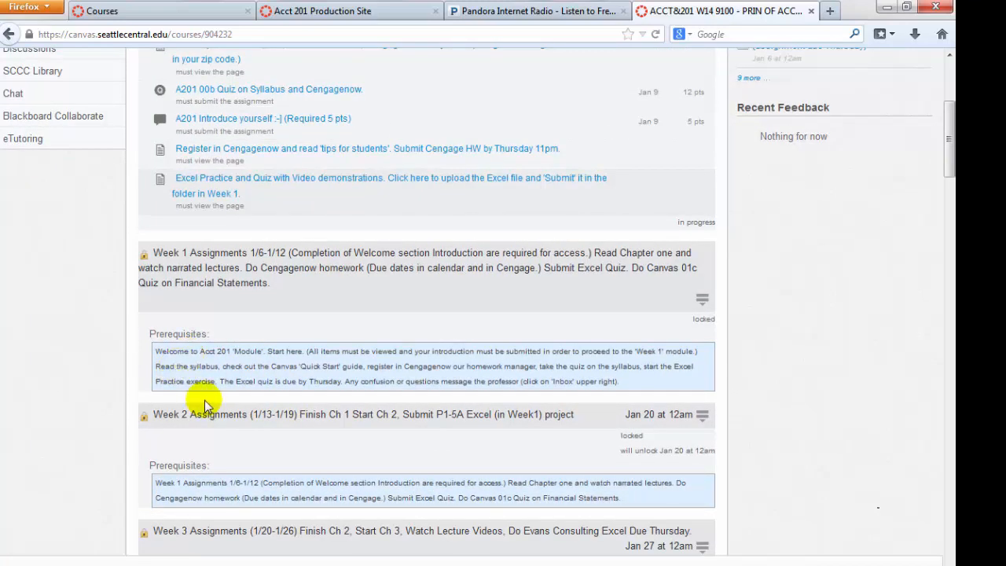
mouse_move(295, 122)
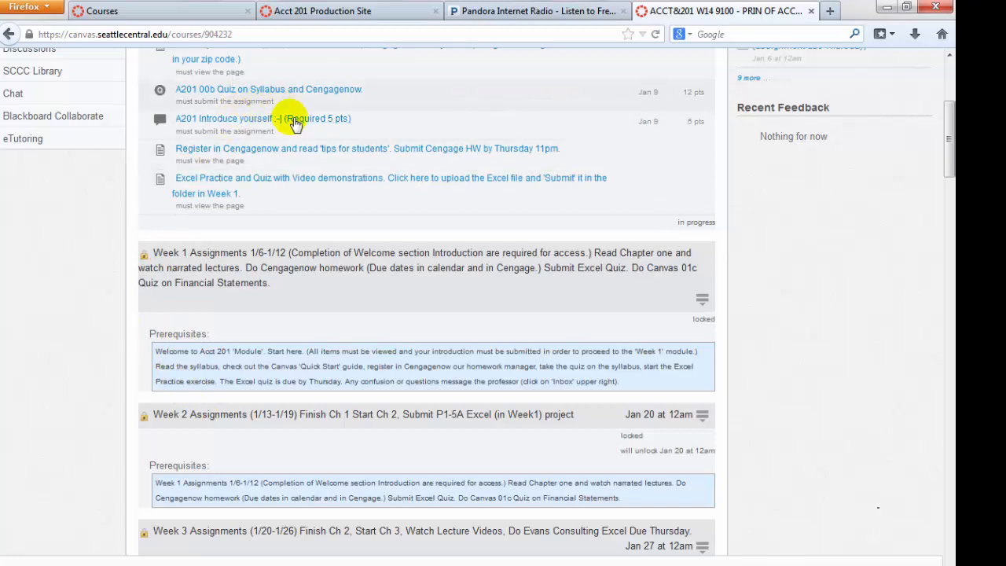
mouse_move(313, 280)
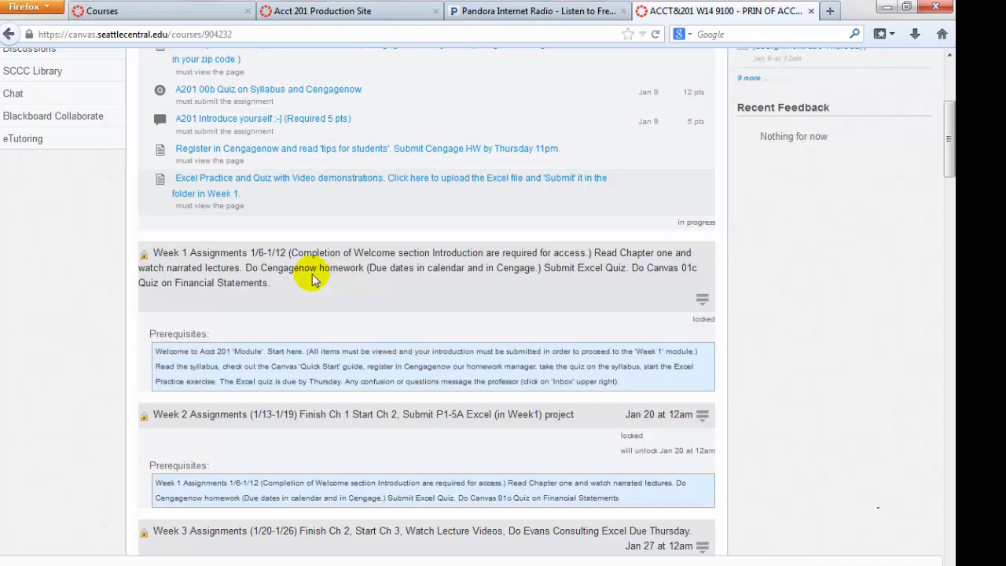
mouse_move(327, 280)
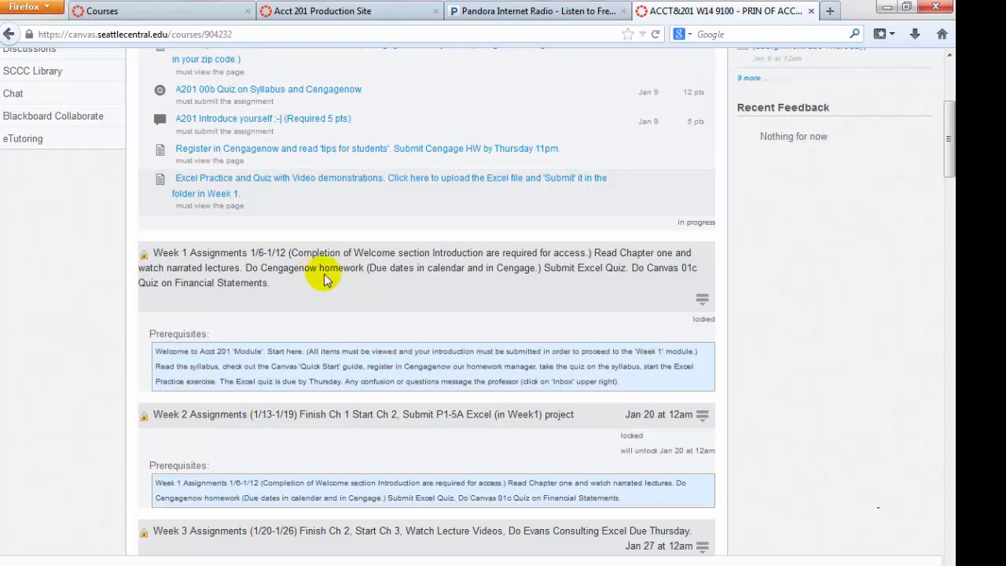
mouse_move(689, 305)
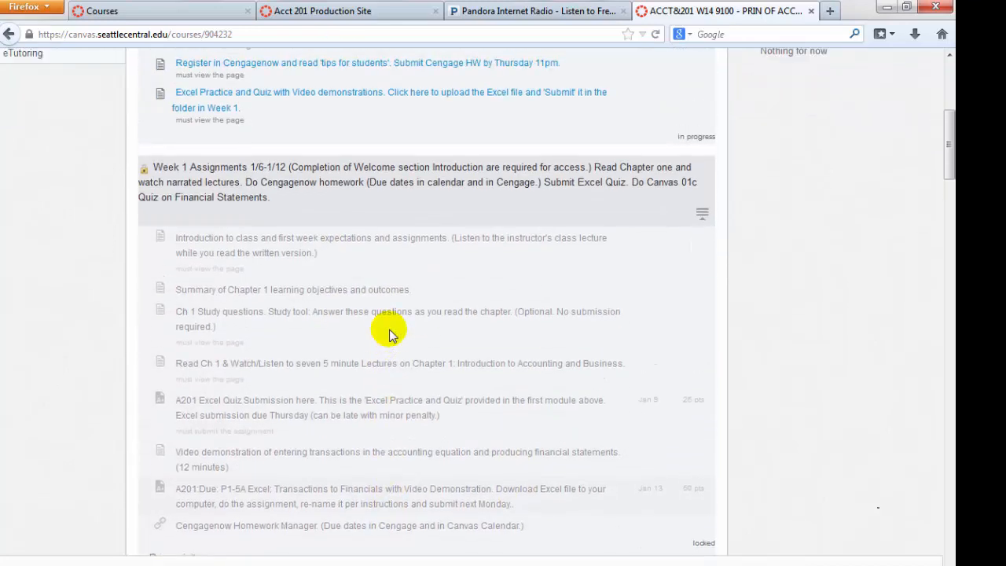
mouse_move(439, 117)
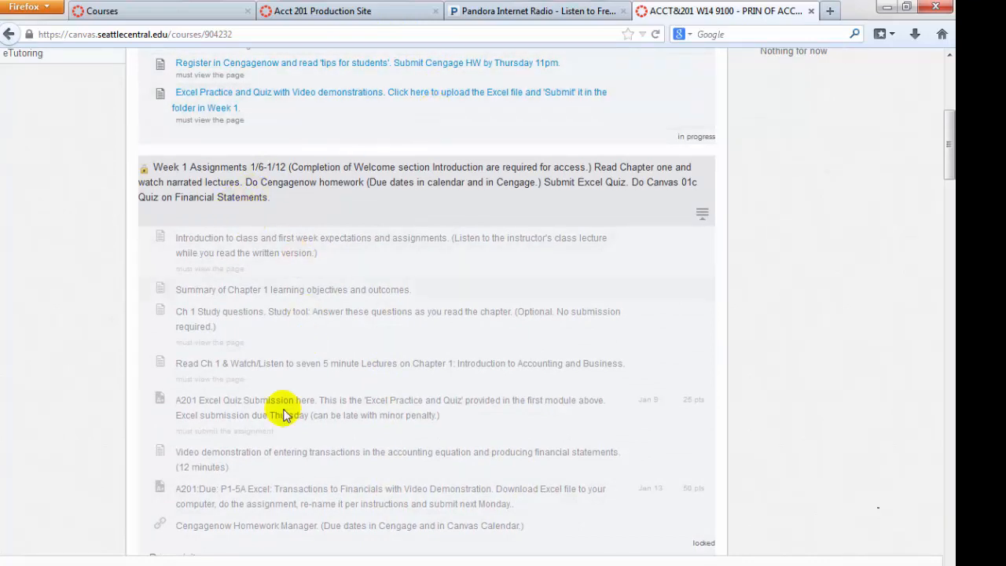
mouse_move(474, 358)
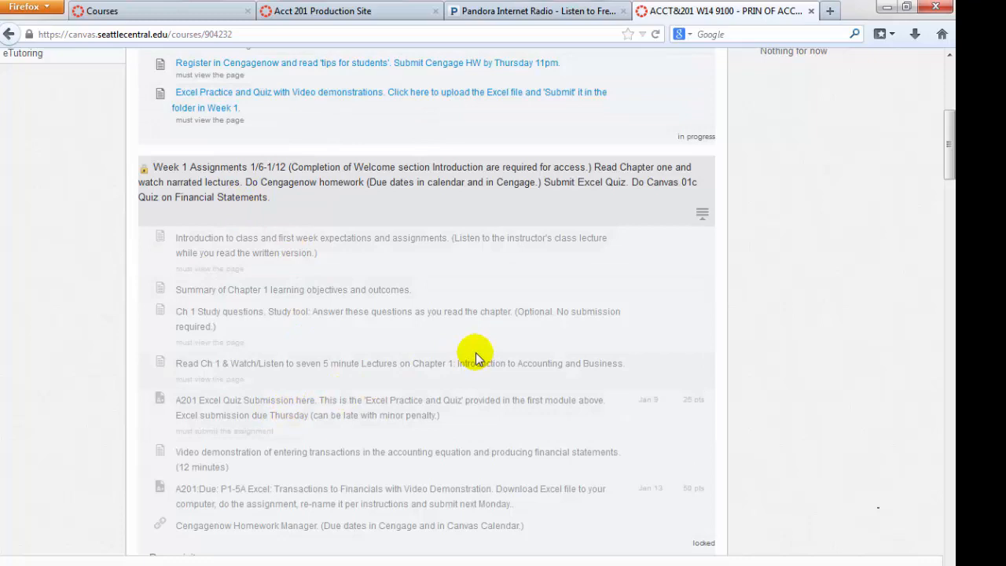
mouse_move(201, 252)
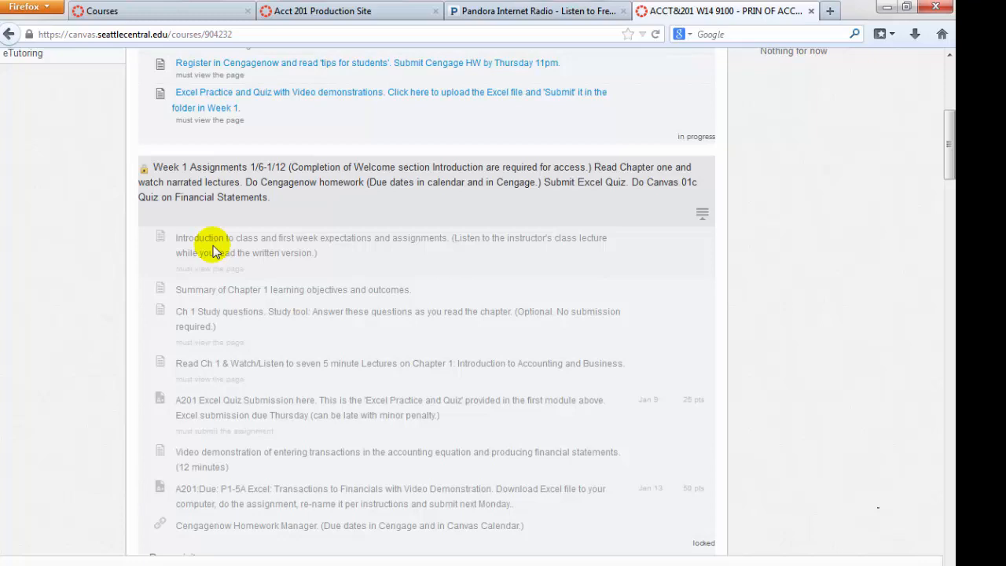
mouse_move(221, 273)
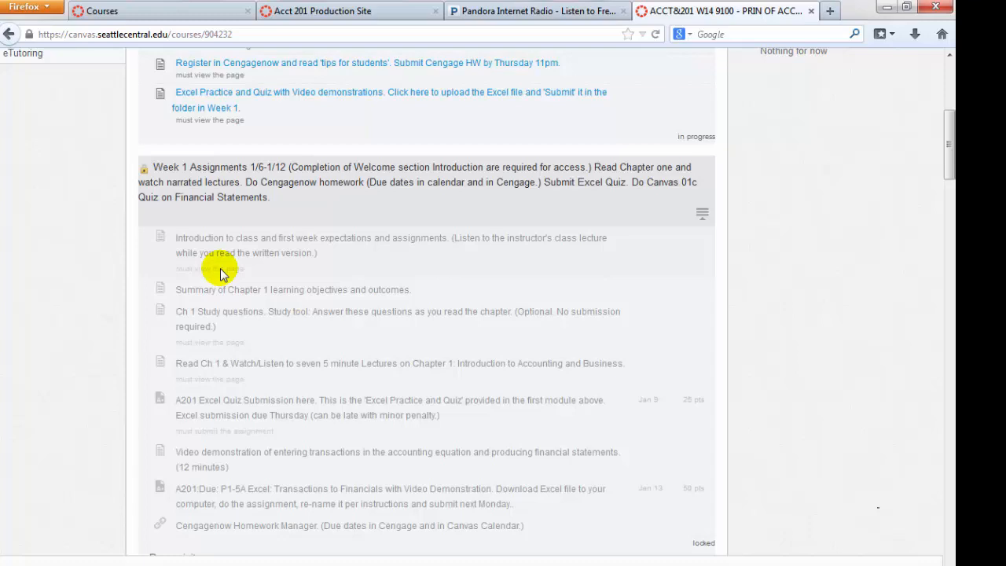
mouse_move(233, 294)
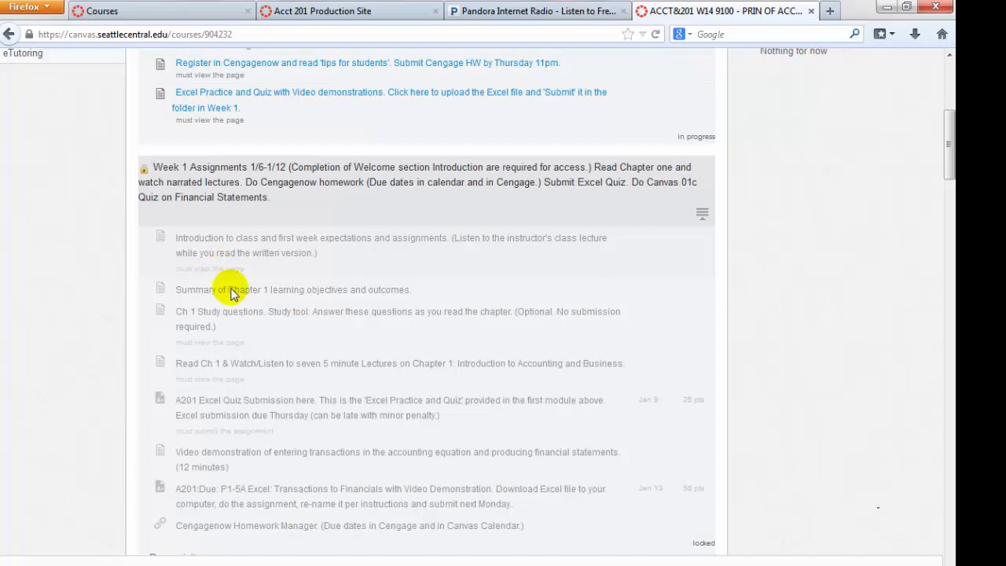
mouse_move(313, 261)
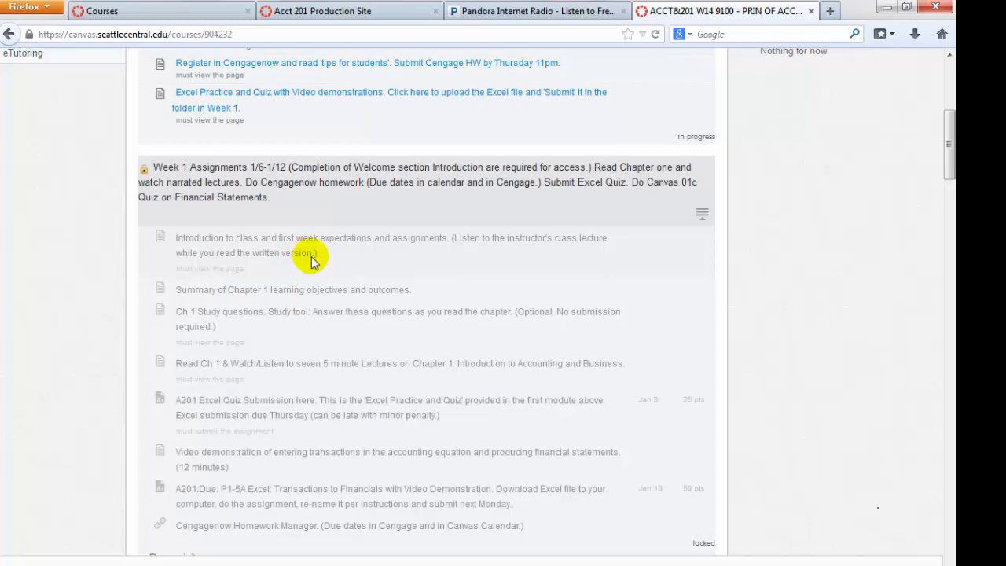
scroll(down, 3)
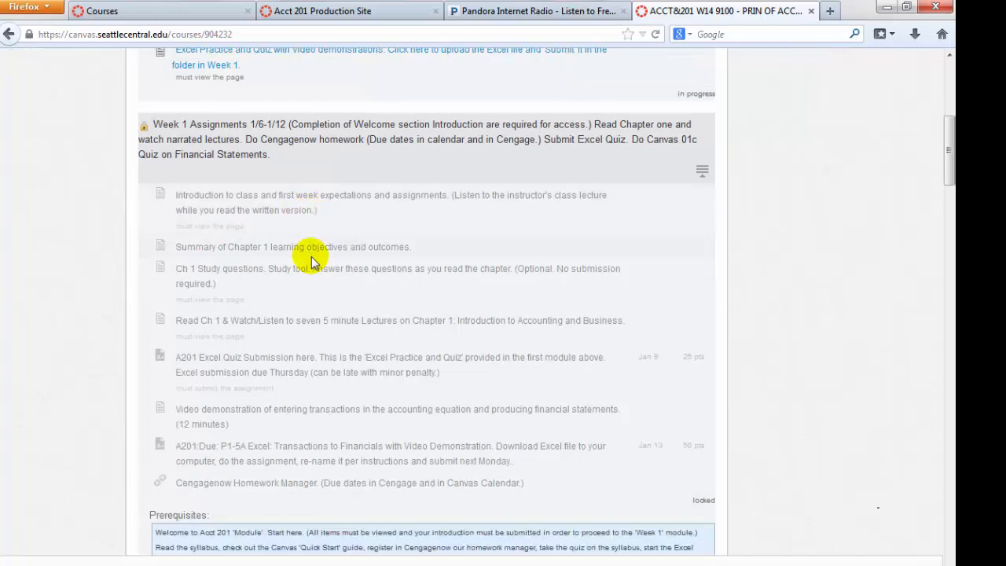
mouse_move(233, 271)
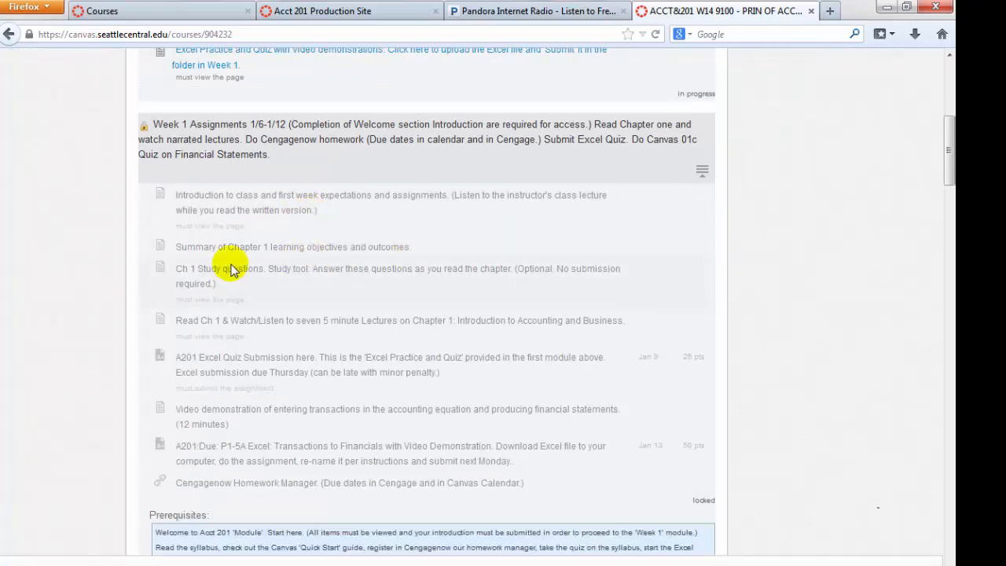
mouse_move(422, 251)
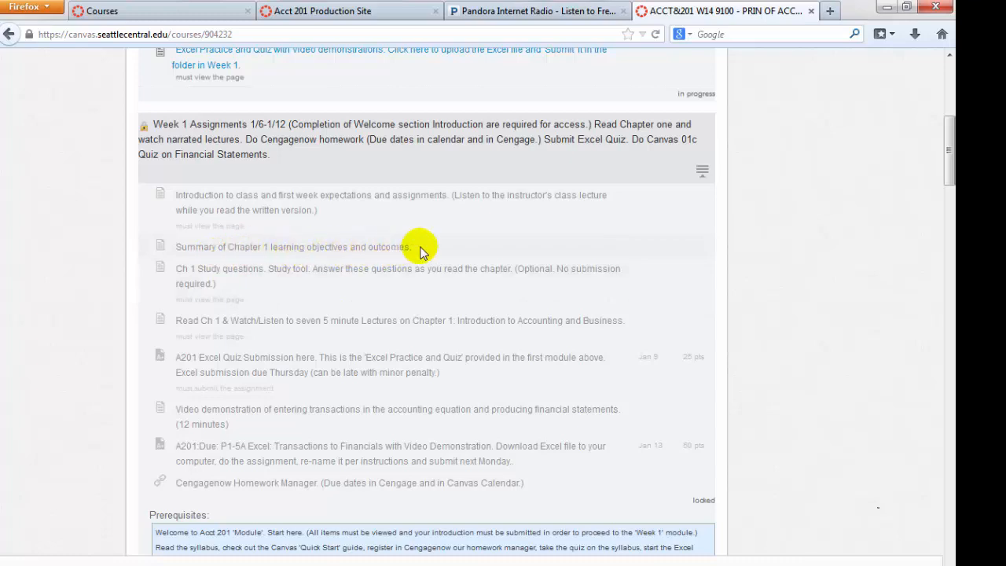
mouse_move(462, 242)
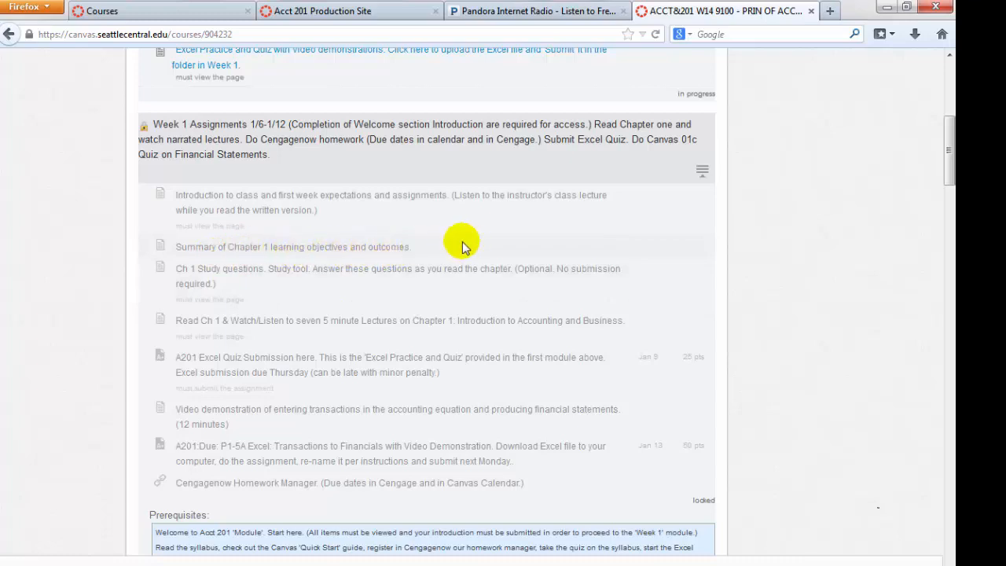
mouse_move(480, 258)
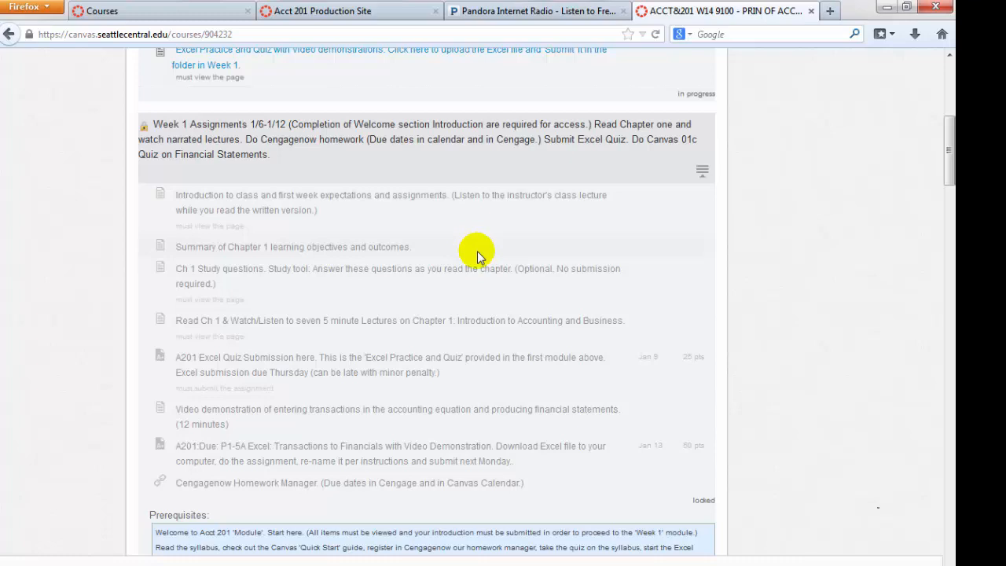
mouse_move(377, 291)
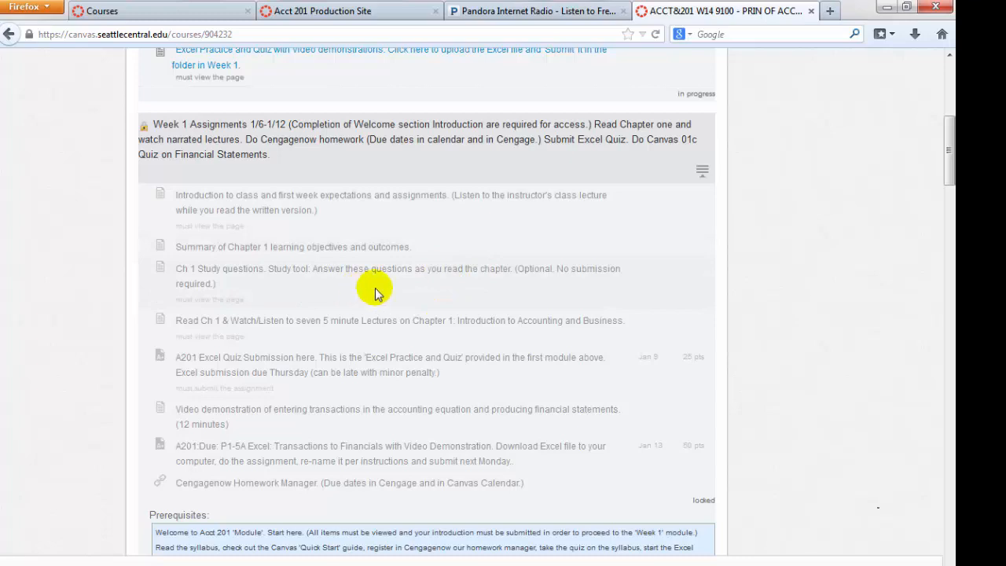
mouse_move(343, 294)
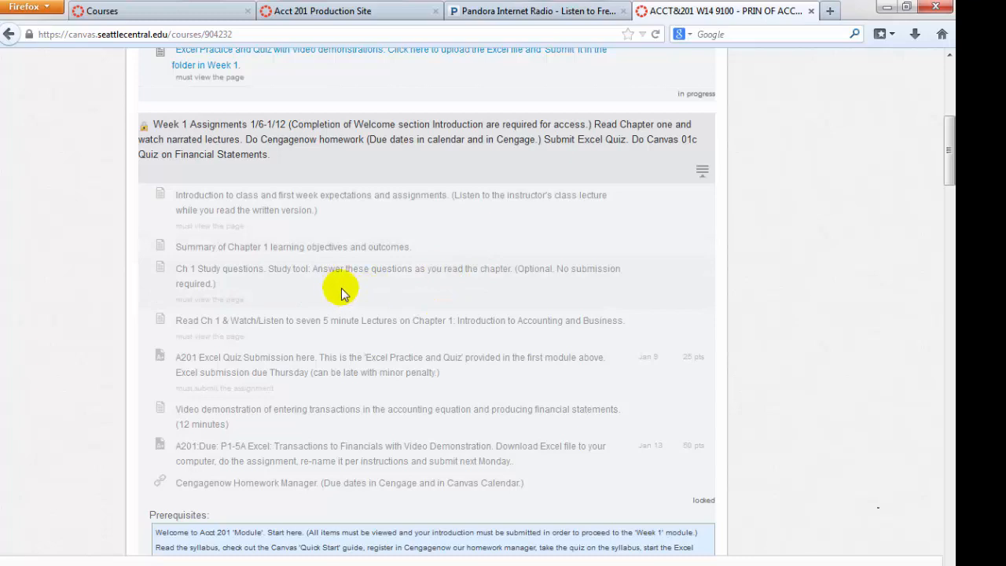
mouse_move(349, 283)
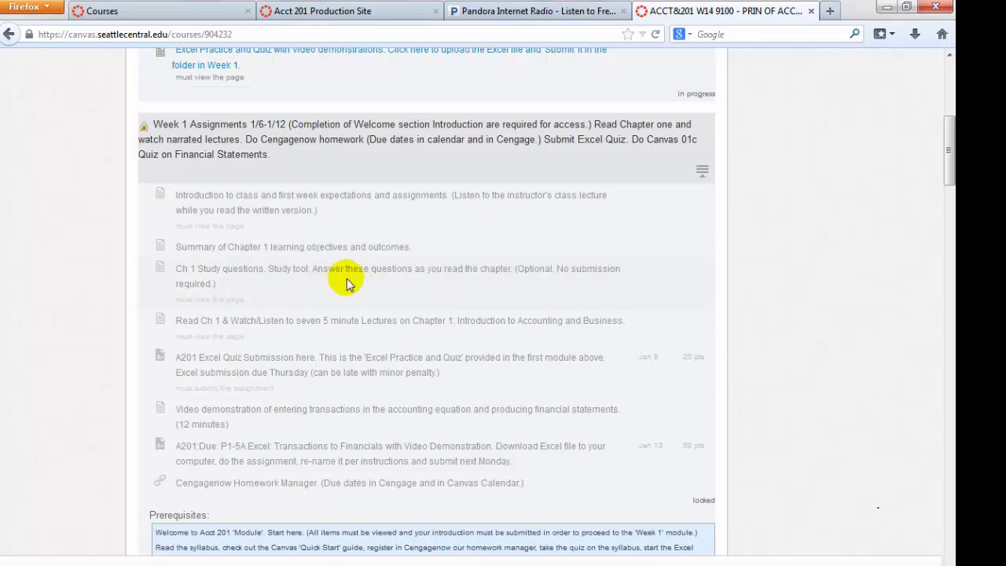
mouse_move(297, 276)
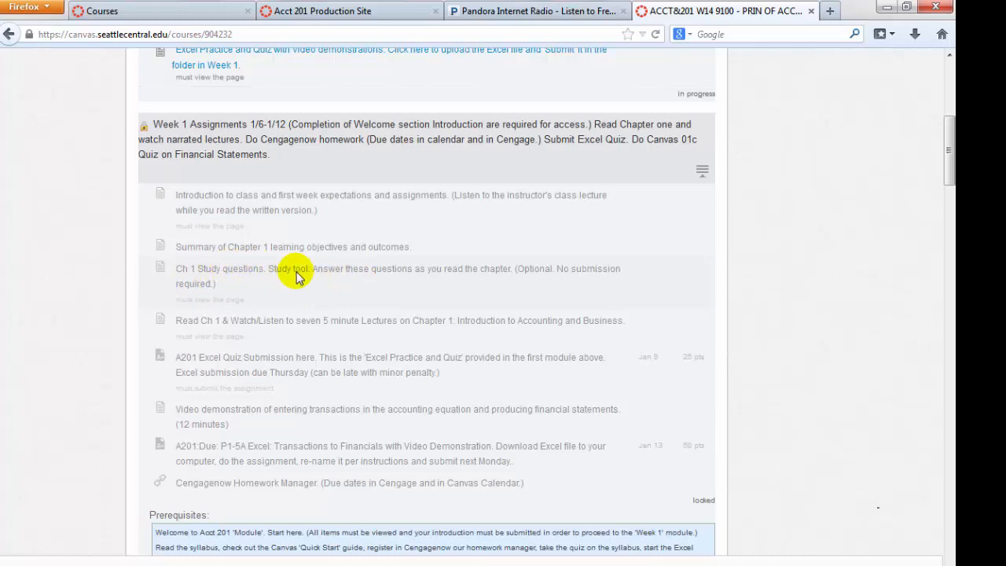
mouse_move(317, 280)
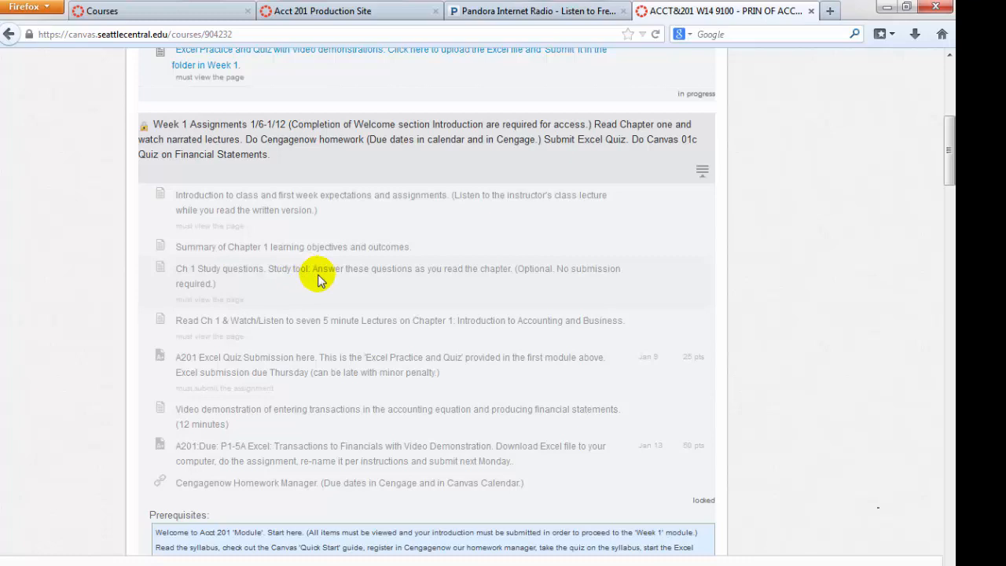
mouse_move(358, 283)
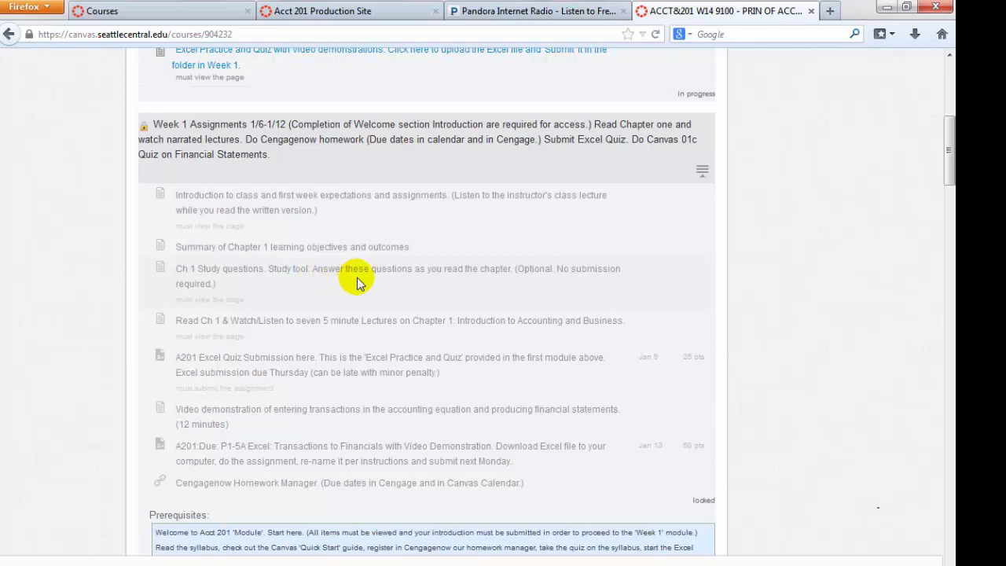
mouse_move(365, 282)
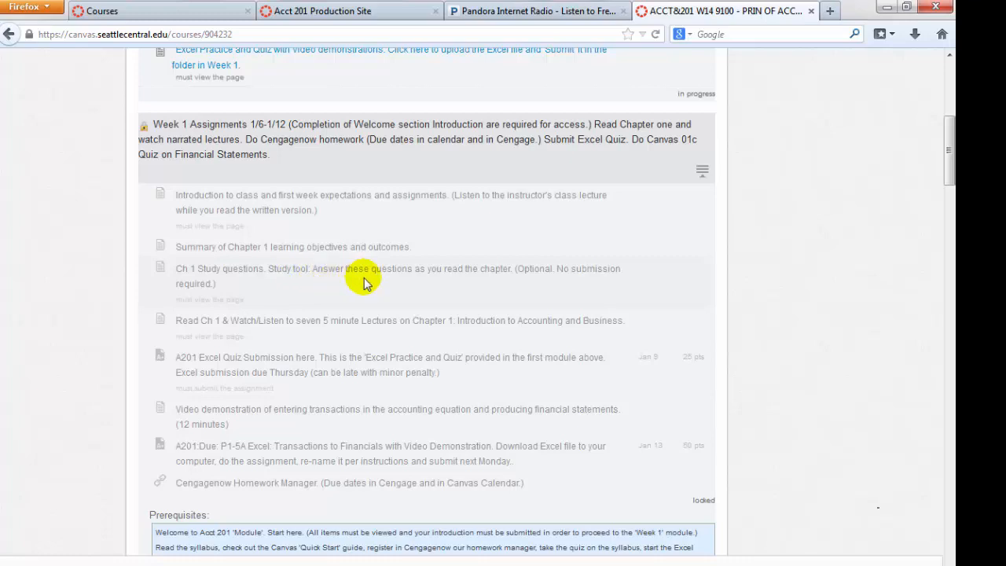
mouse_move(362, 284)
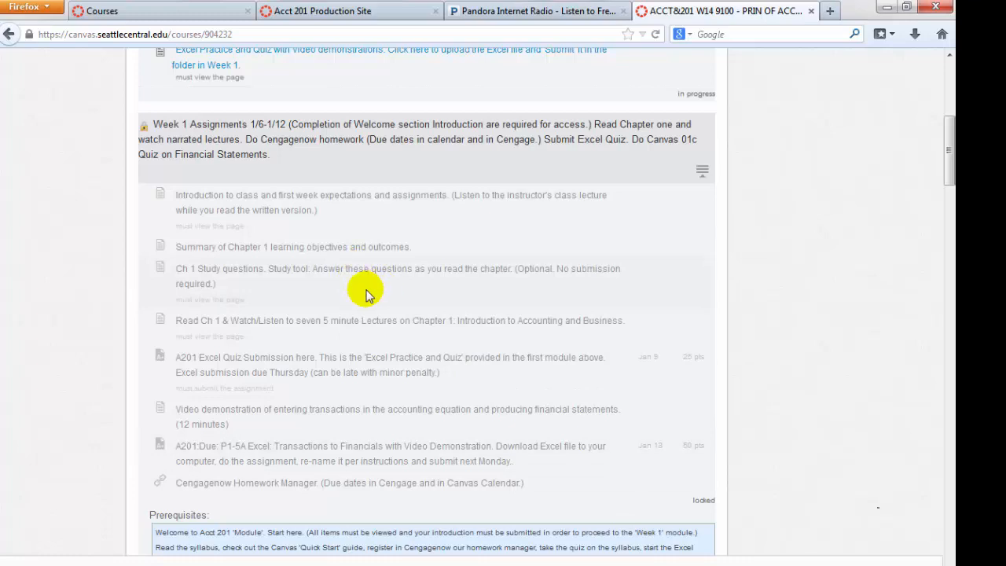
mouse_move(478, 322)
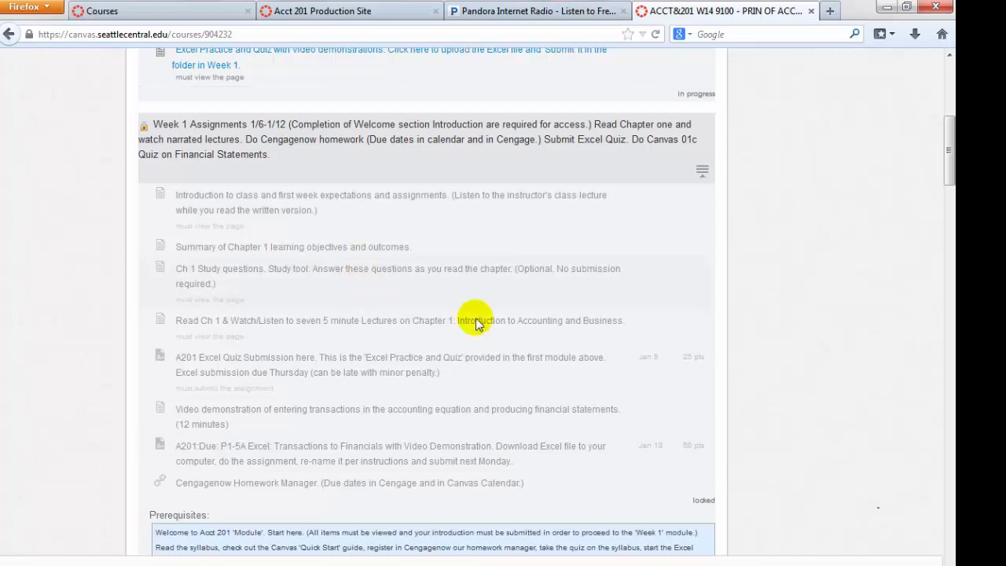
mouse_move(198, 365)
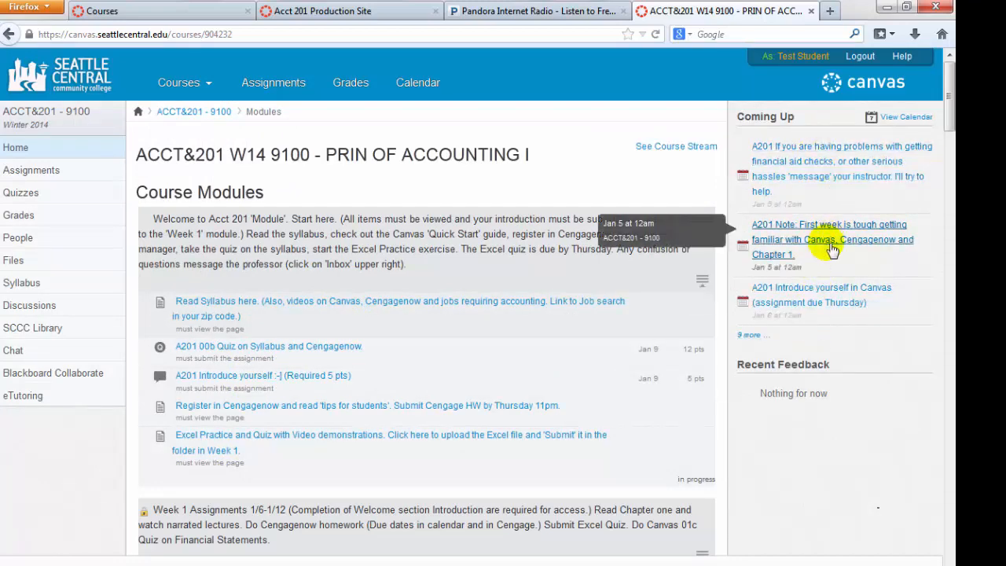
mouse_move(601, 386)
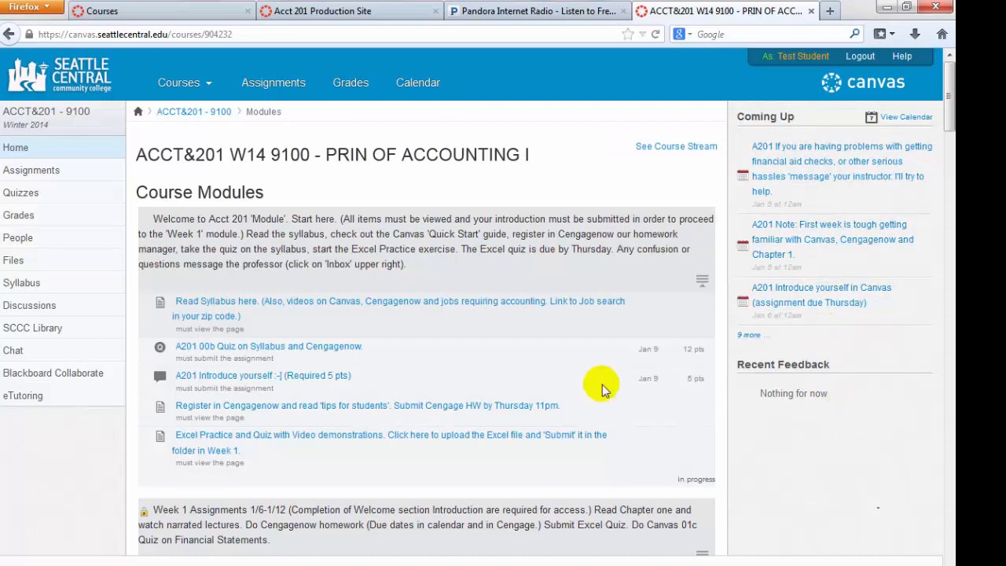
click(31, 170)
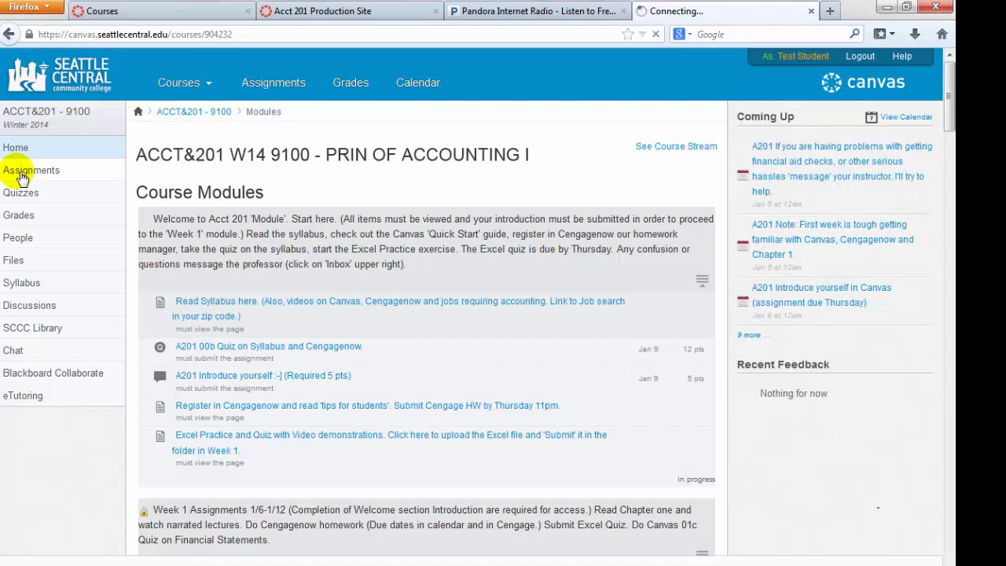
Step: Review the Upcoming Assignments' due dates and points, then head to View Calendar
click(31, 169)
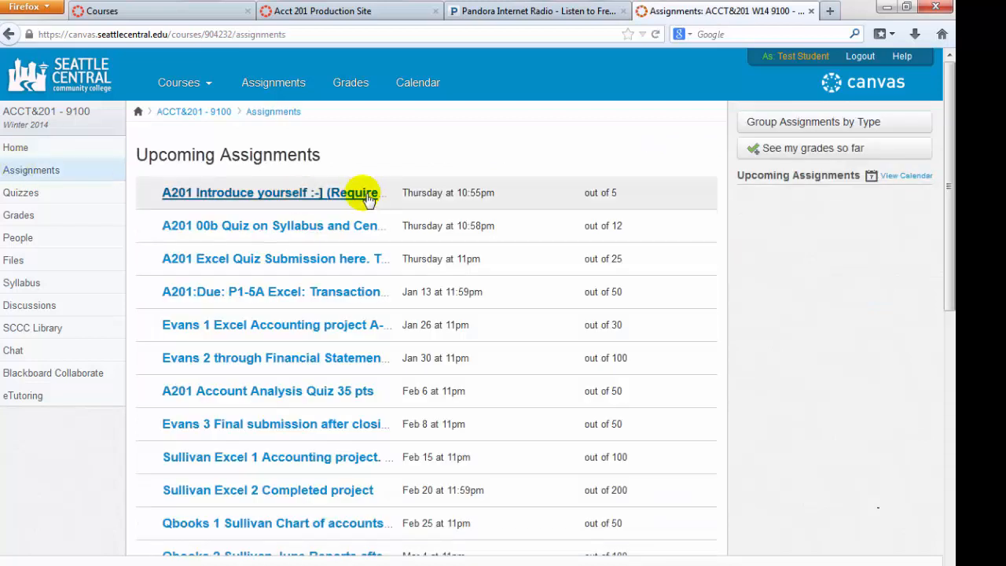
mouse_move(361, 358)
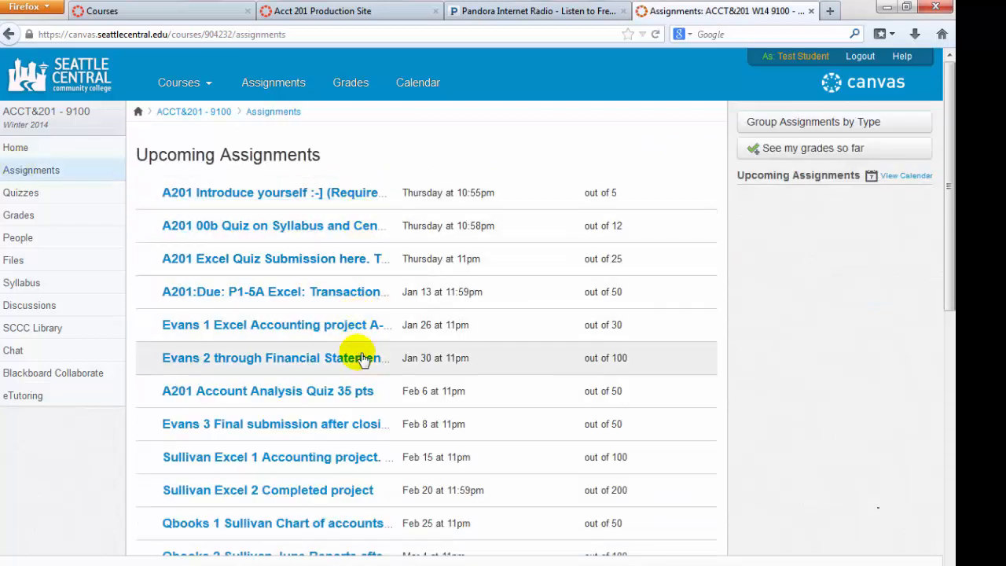
scroll(down, 3)
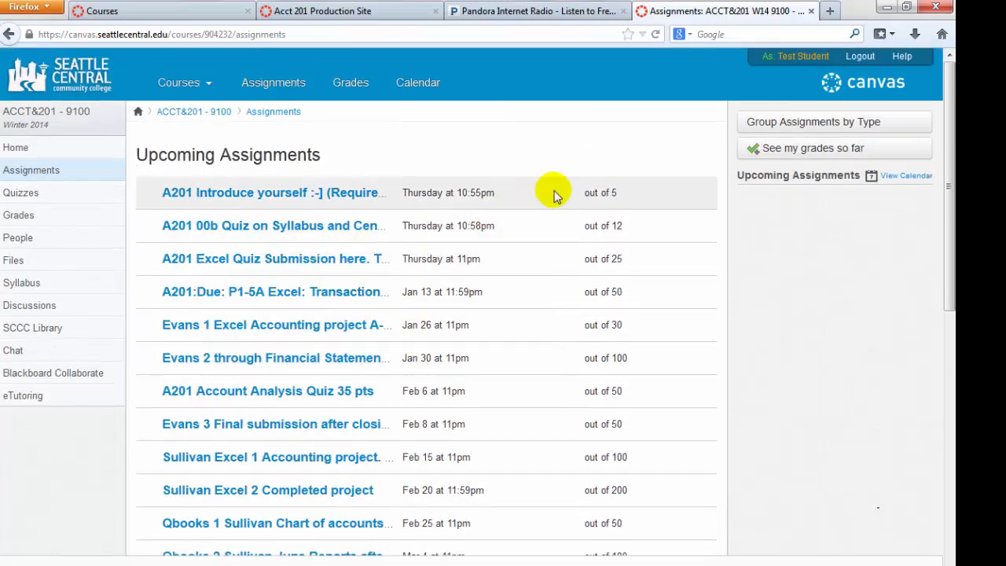
mouse_move(459, 291)
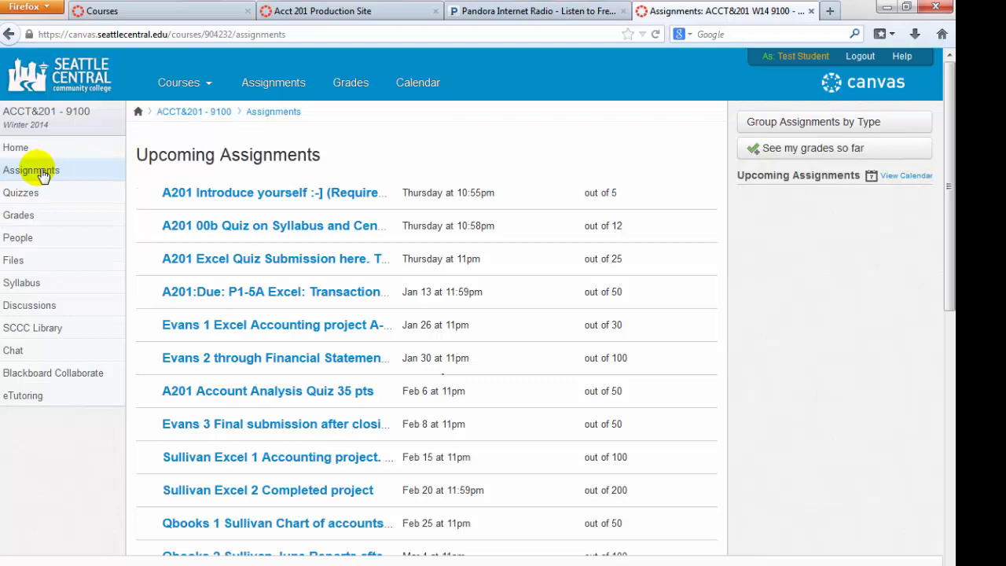
mouse_move(906, 176)
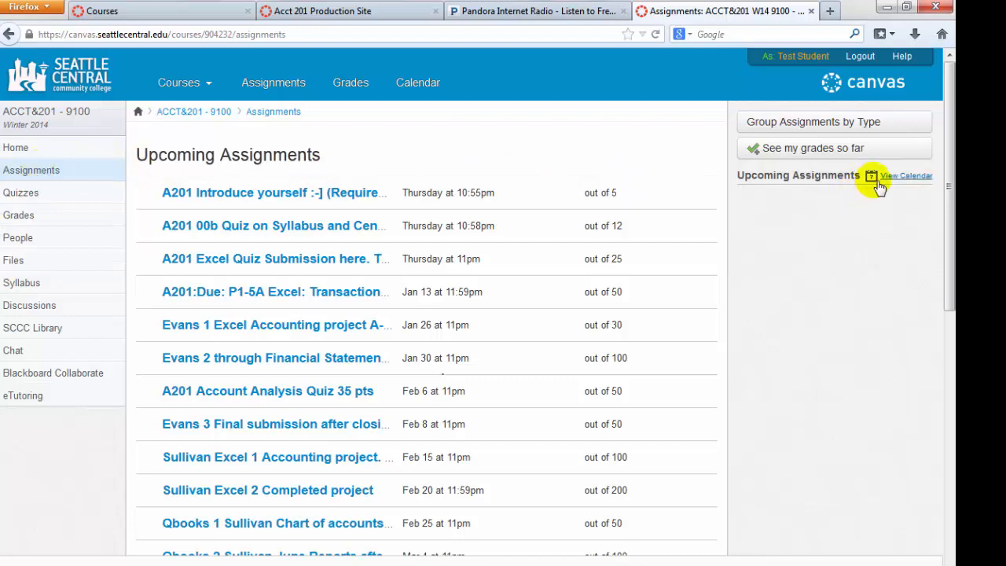
mouse_move(899, 181)
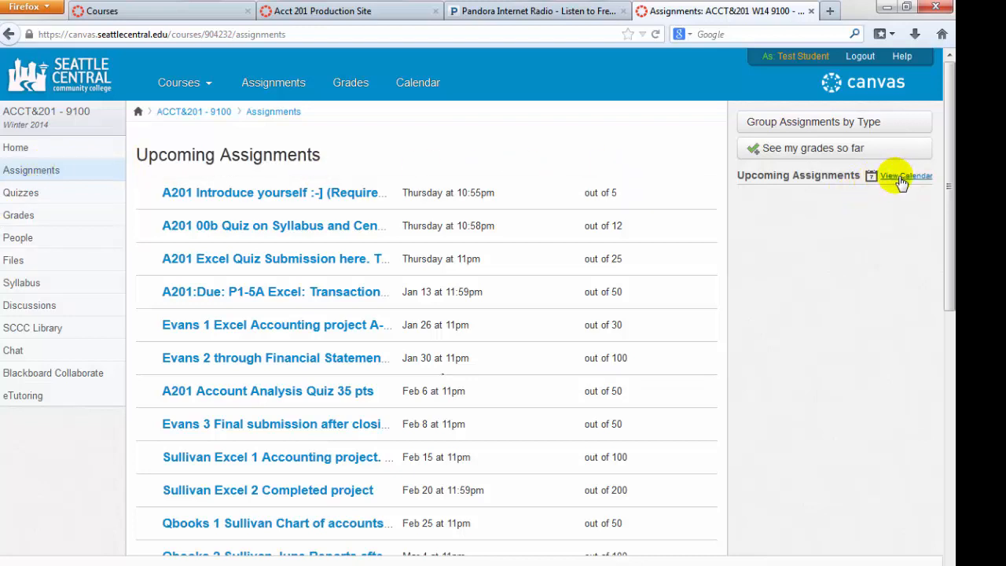
click(906, 176)
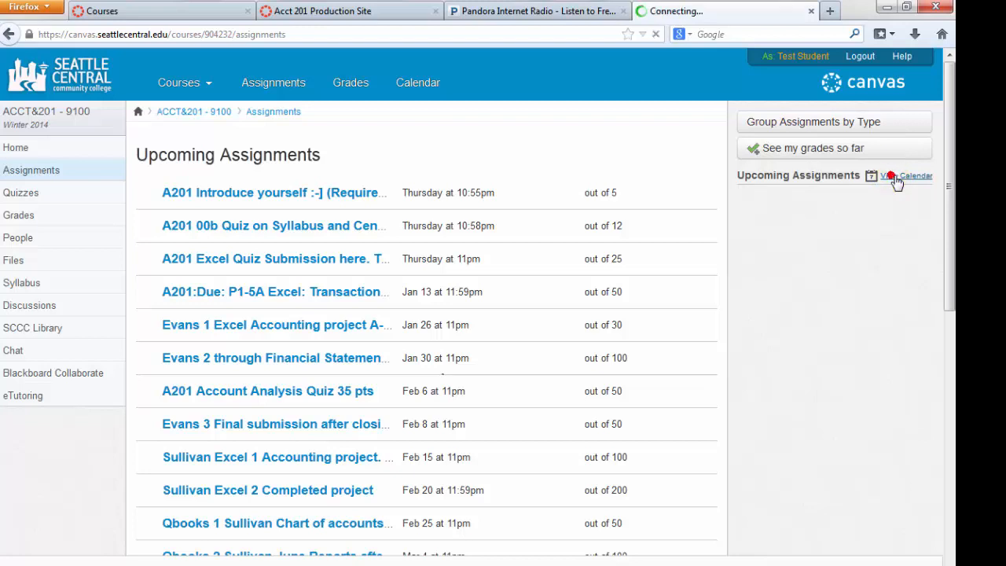
click(907, 176)
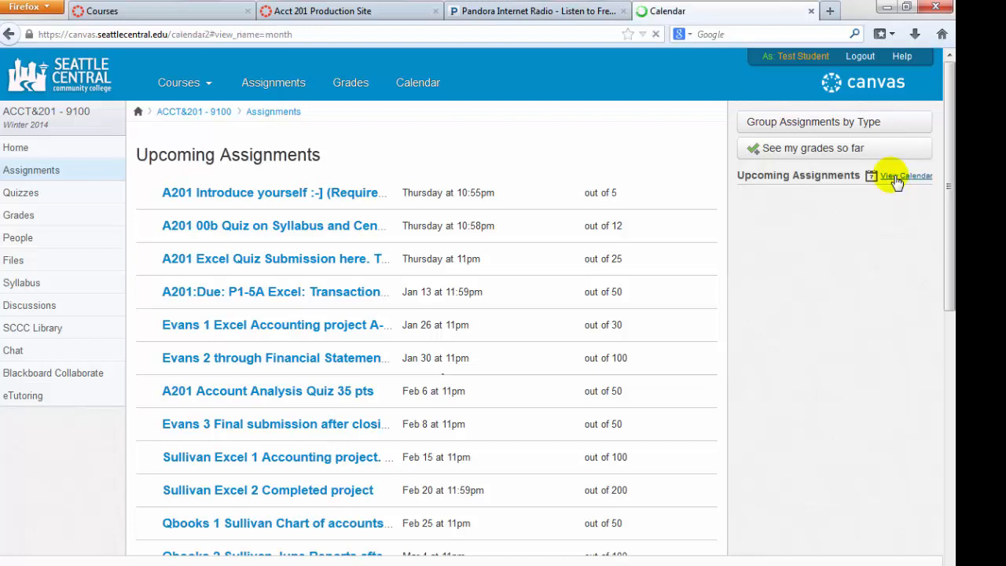
Step: Check the Jan 9 'A201 Introduce yourself' event details, dismiss the Edit Event dialog, and show the Courses menu
click(906, 176)
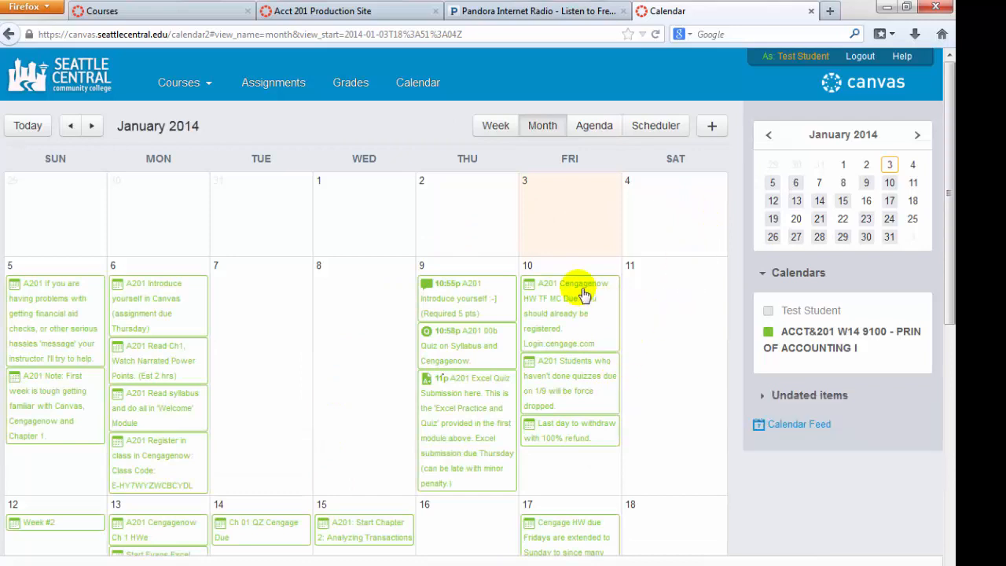
mouse_move(333, 346)
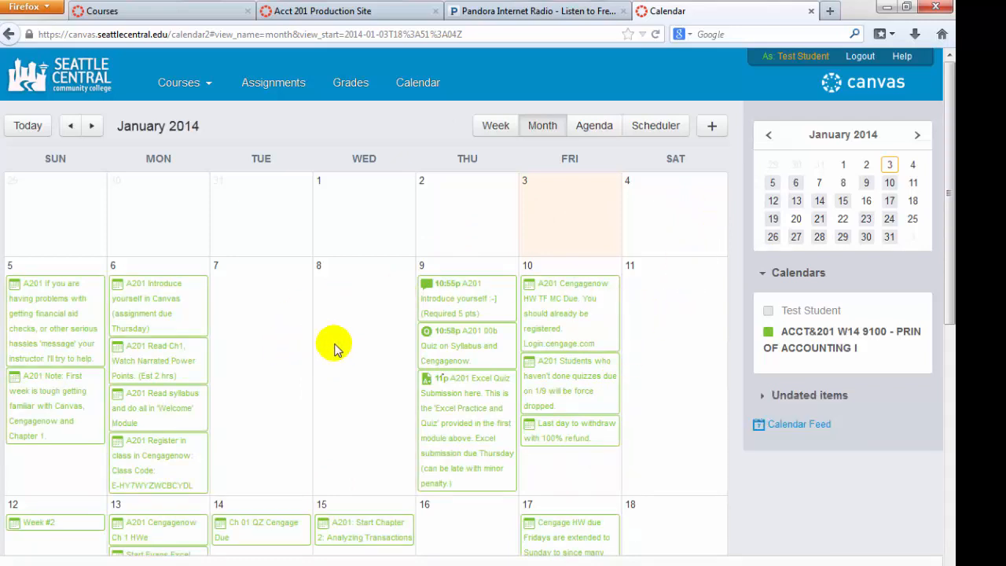
mouse_move(332, 343)
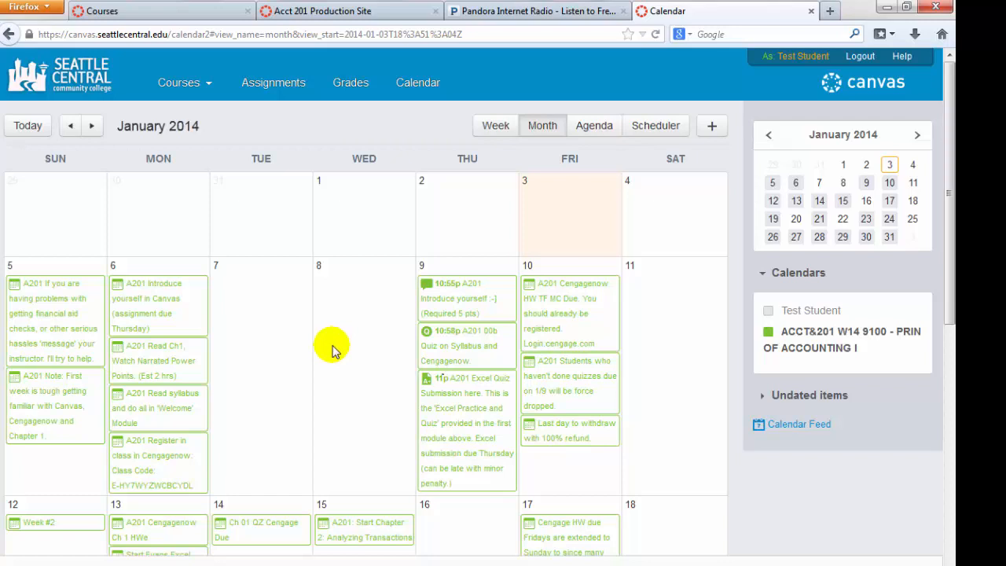
mouse_move(287, 343)
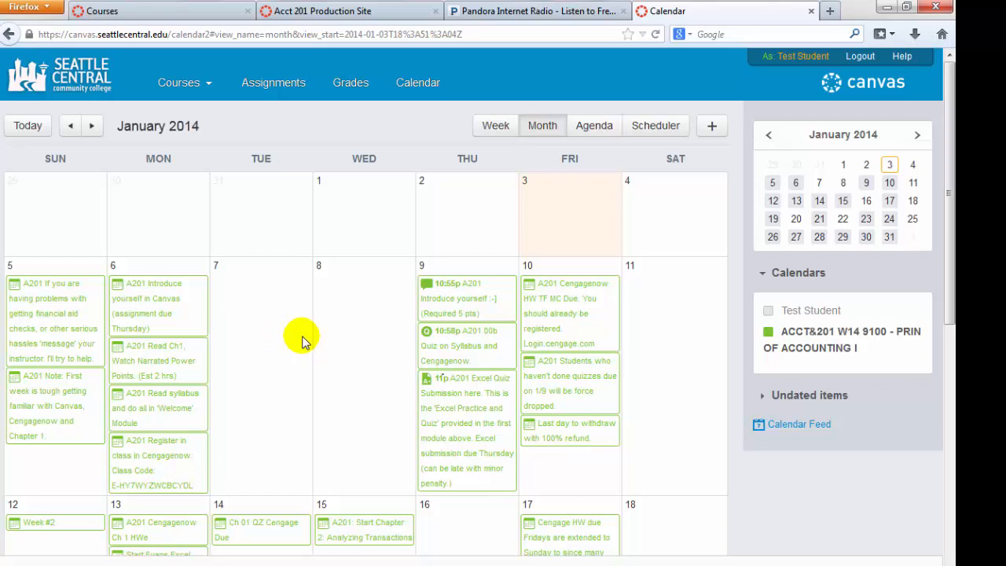
mouse_move(471, 313)
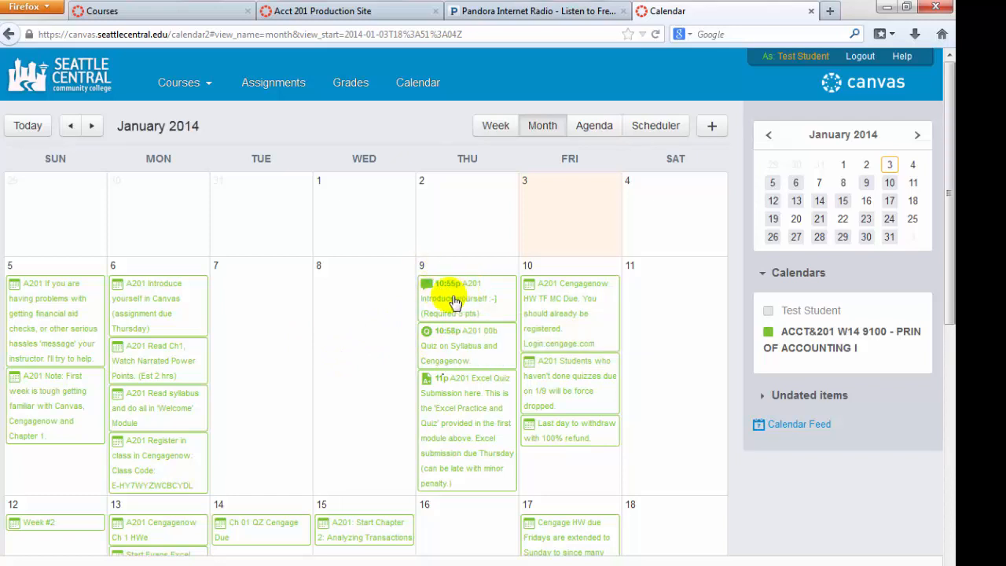
mouse_move(459, 307)
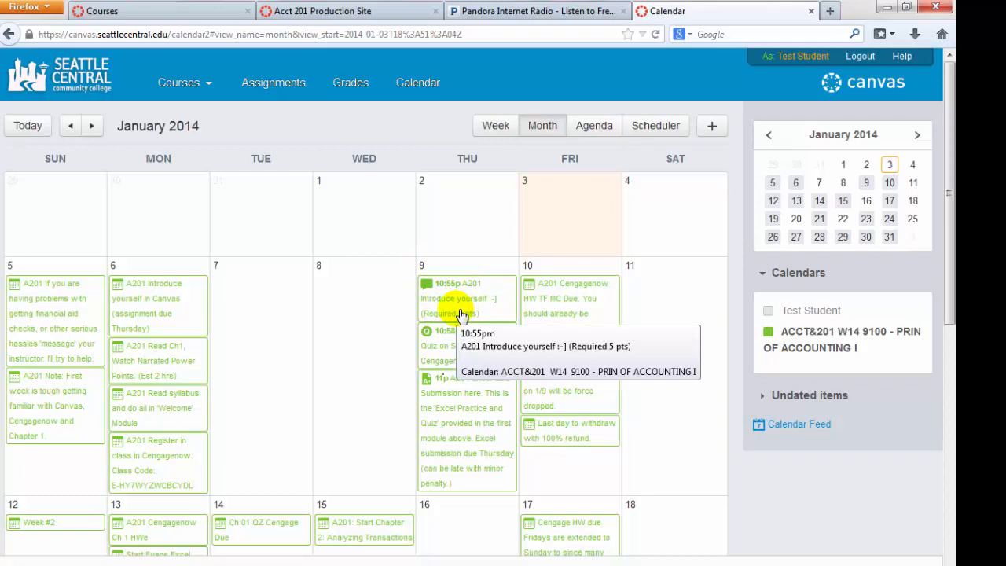
mouse_move(449, 287)
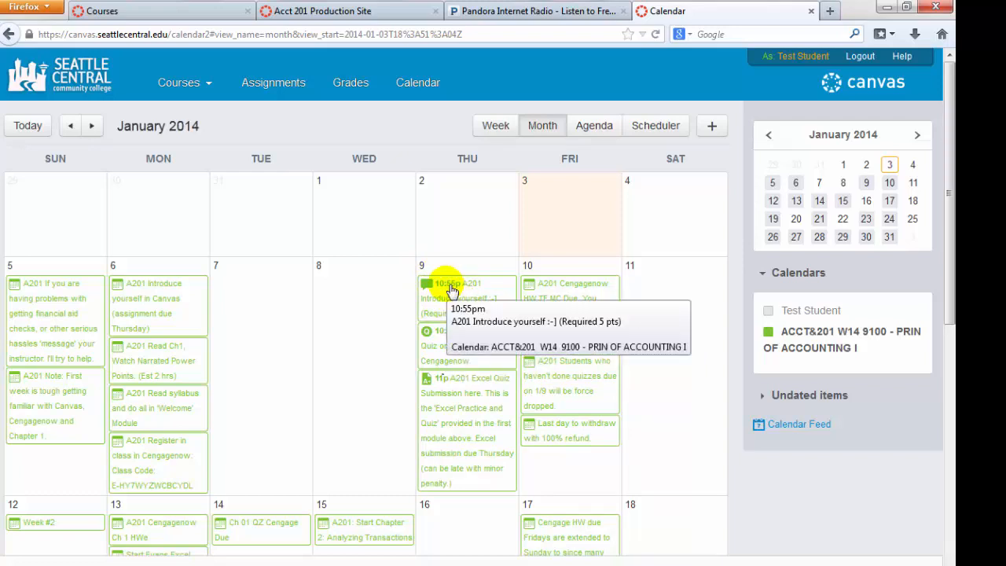
mouse_move(460, 353)
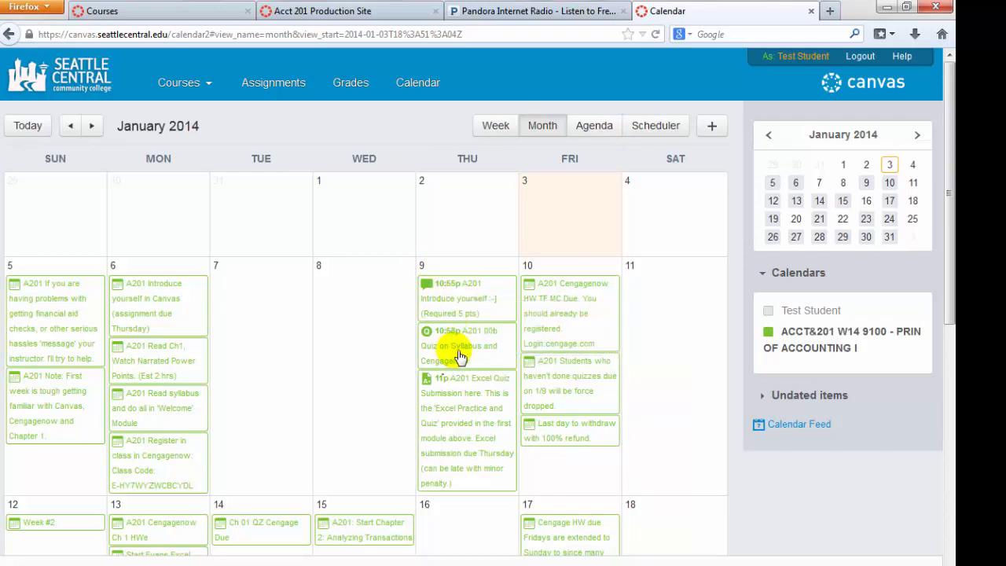
click(458, 299)
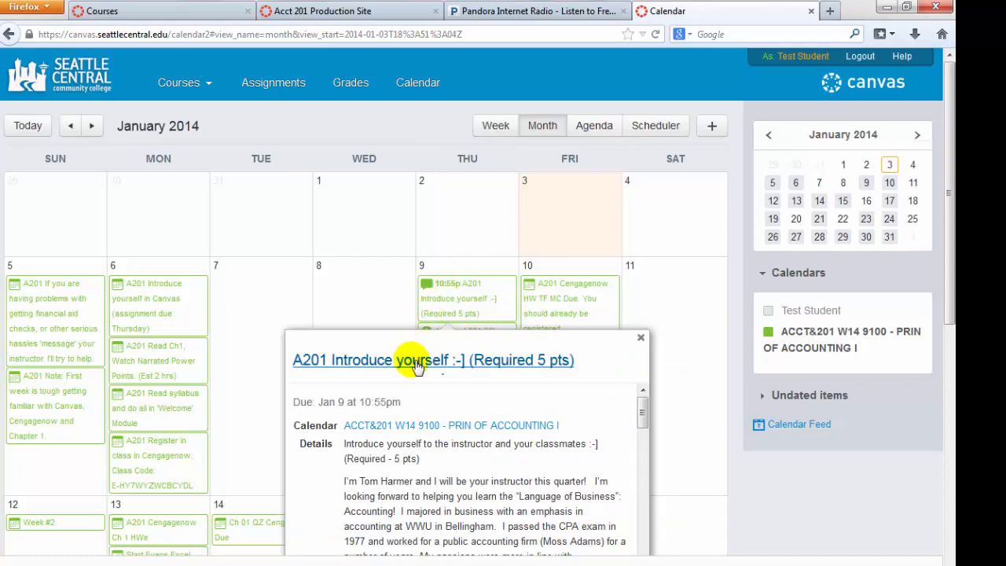
mouse_move(495, 302)
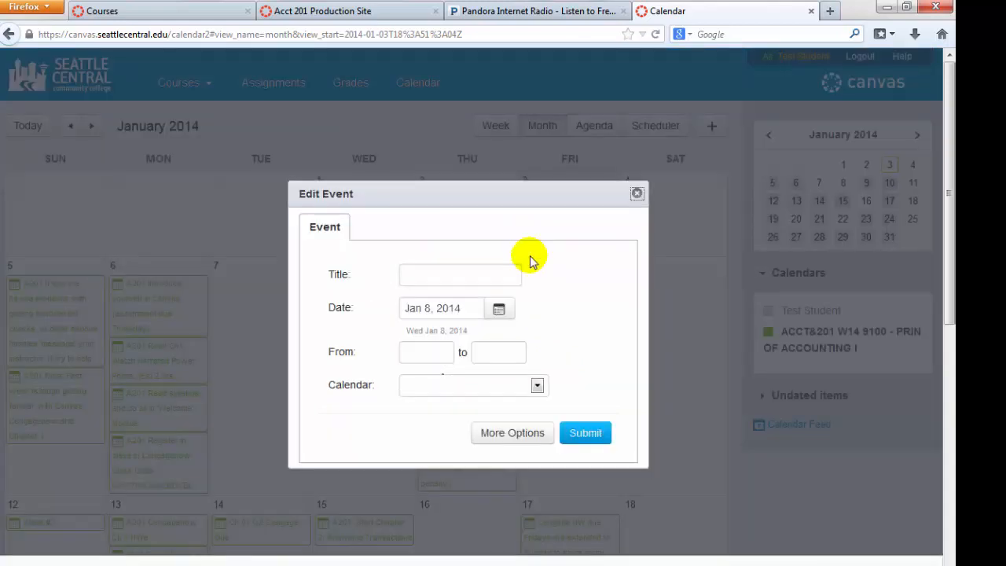
click(637, 193)
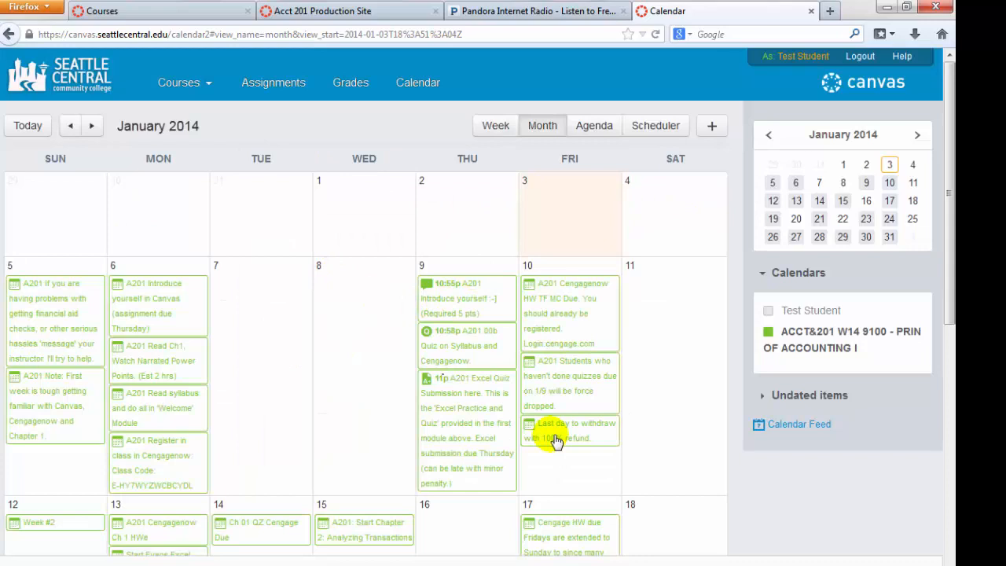
click(179, 82)
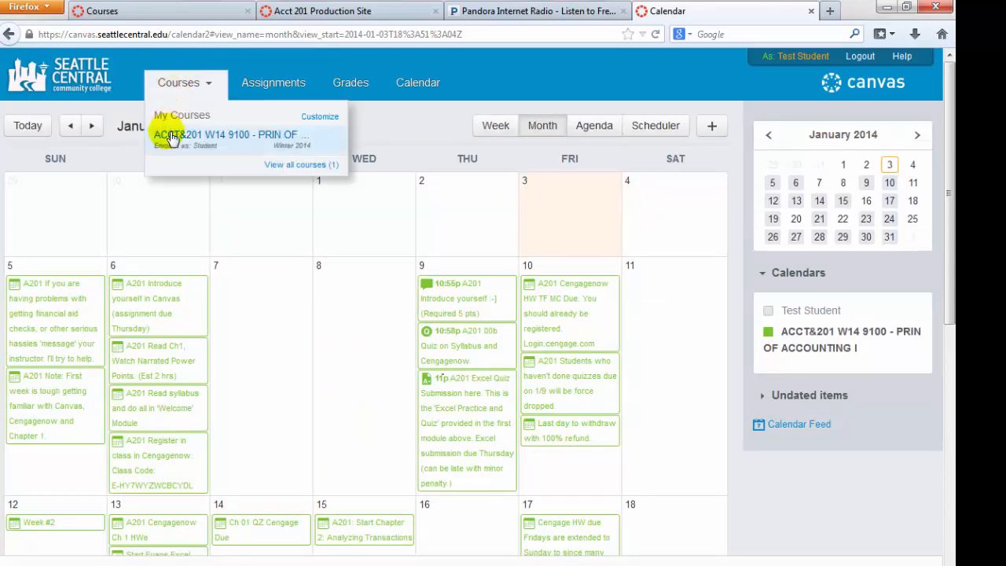
Step: Return to ACCT&201 W14 9100 from Courses and scroll to the locked Week 1 Assignments module
click(229, 135)
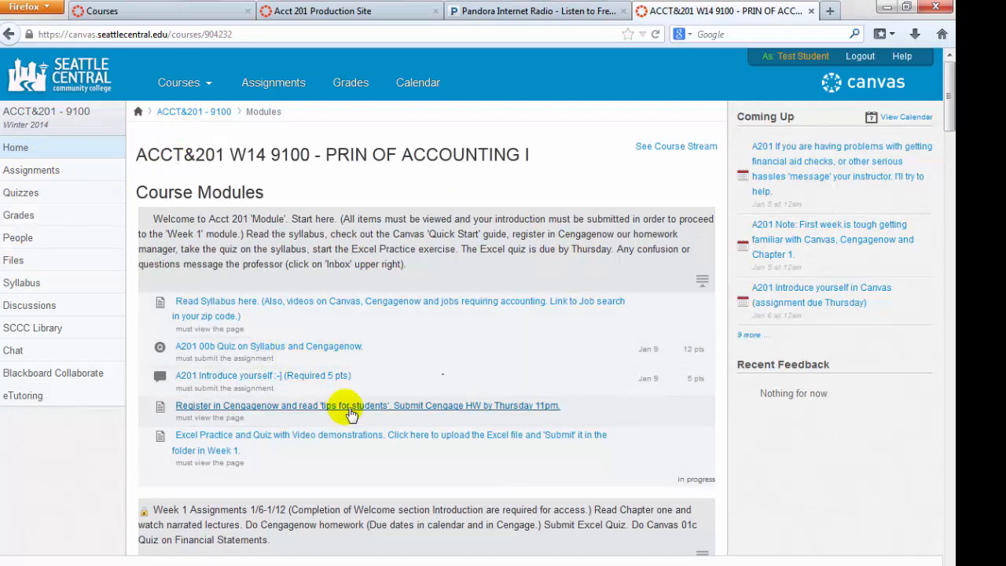
scroll(down, 3)
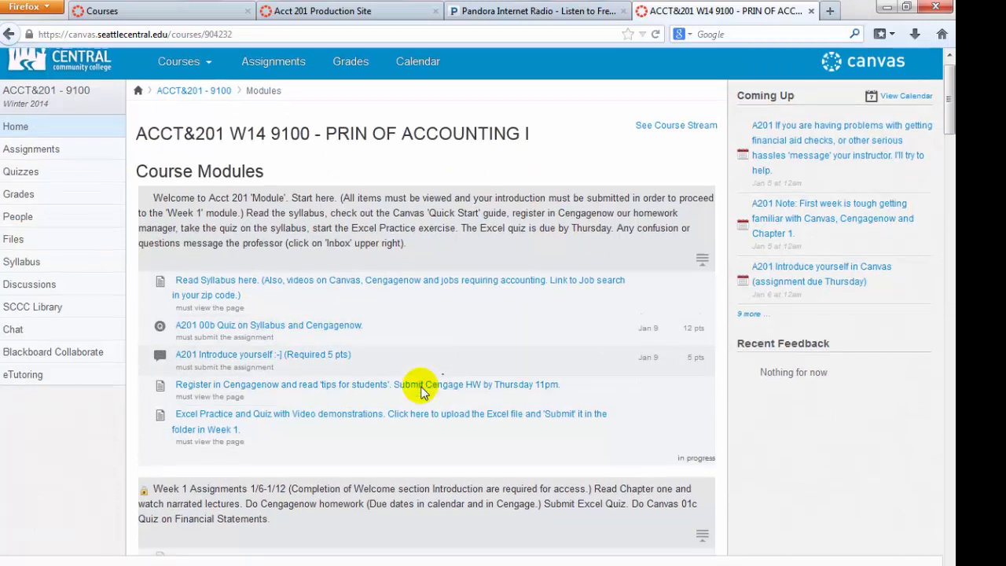
scroll(down, 3)
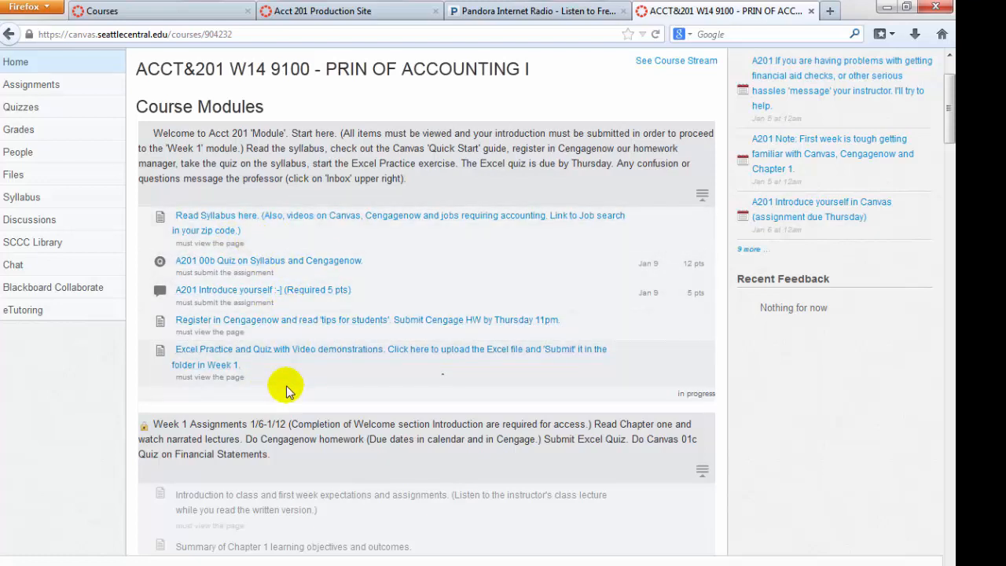
mouse_move(365, 448)
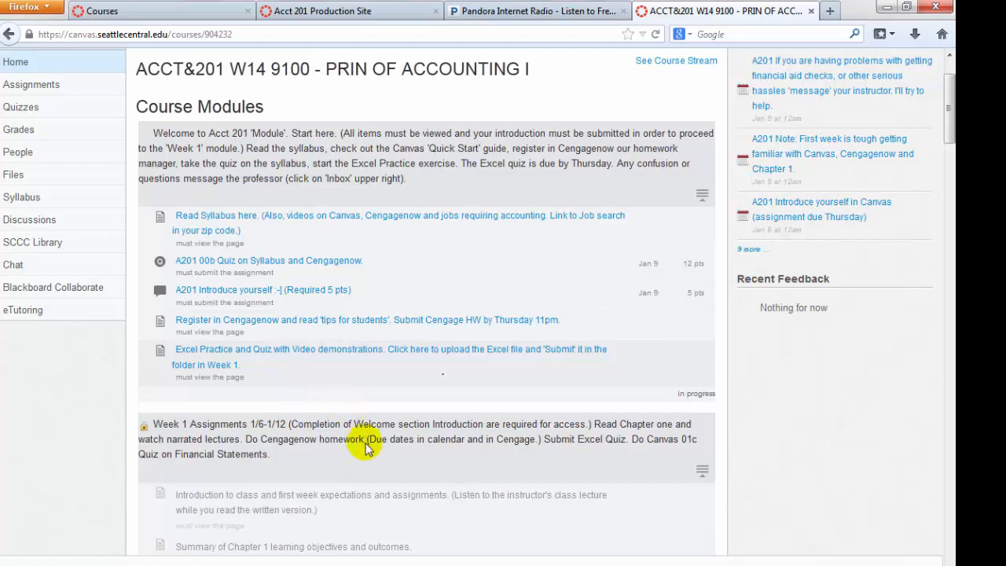
mouse_move(372, 459)
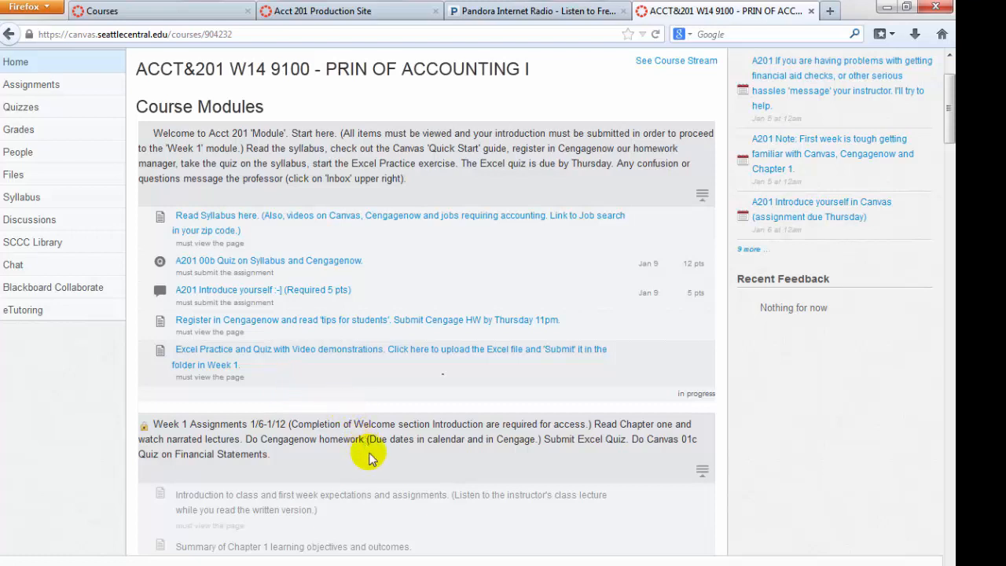
mouse_move(352, 415)
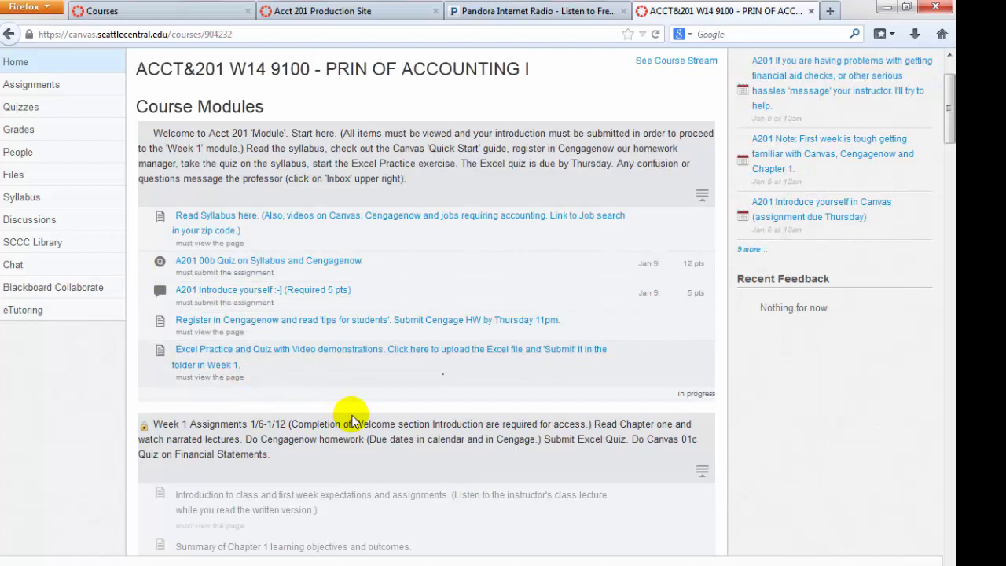
scroll(down, 3)
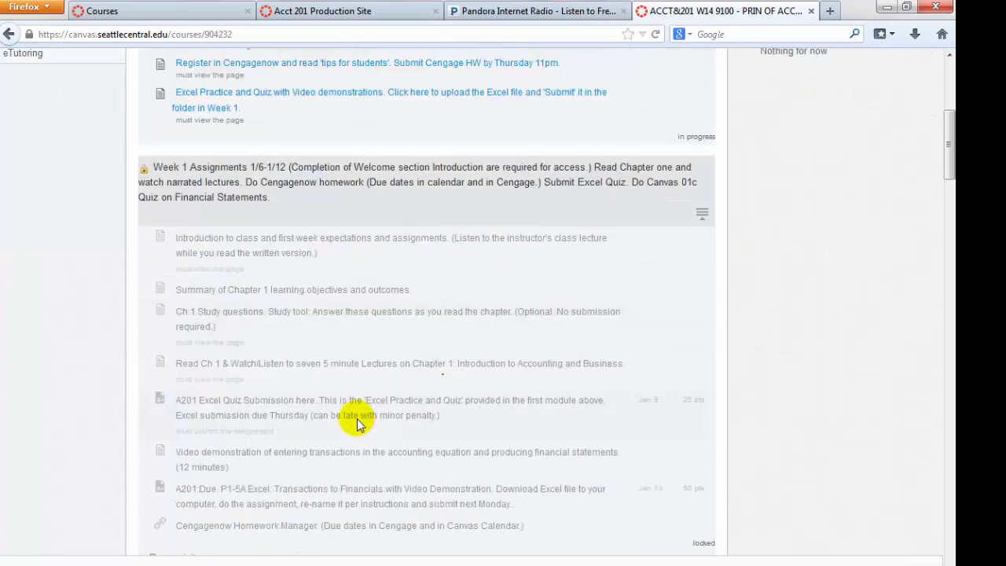
mouse_move(370, 478)
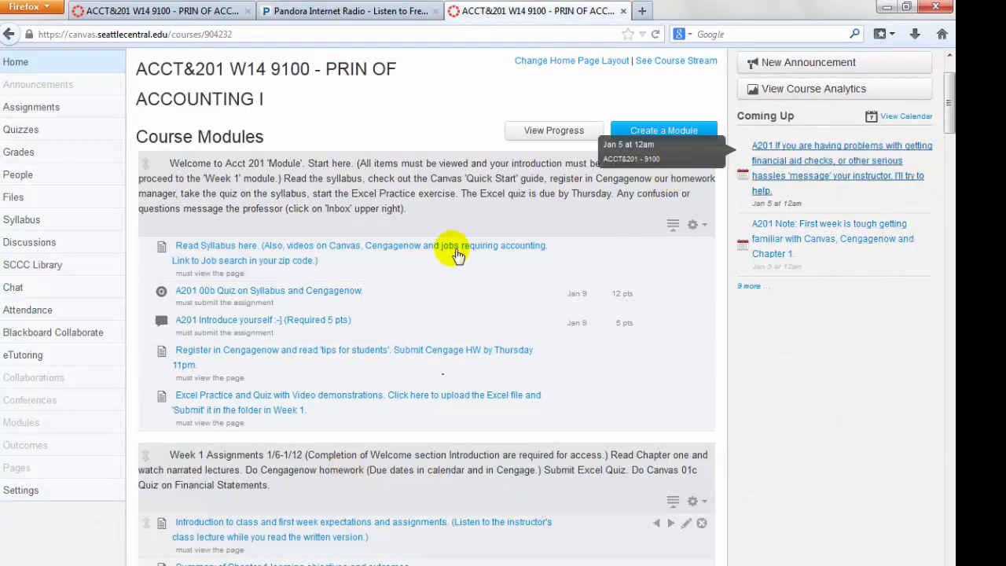
mouse_move(415, 292)
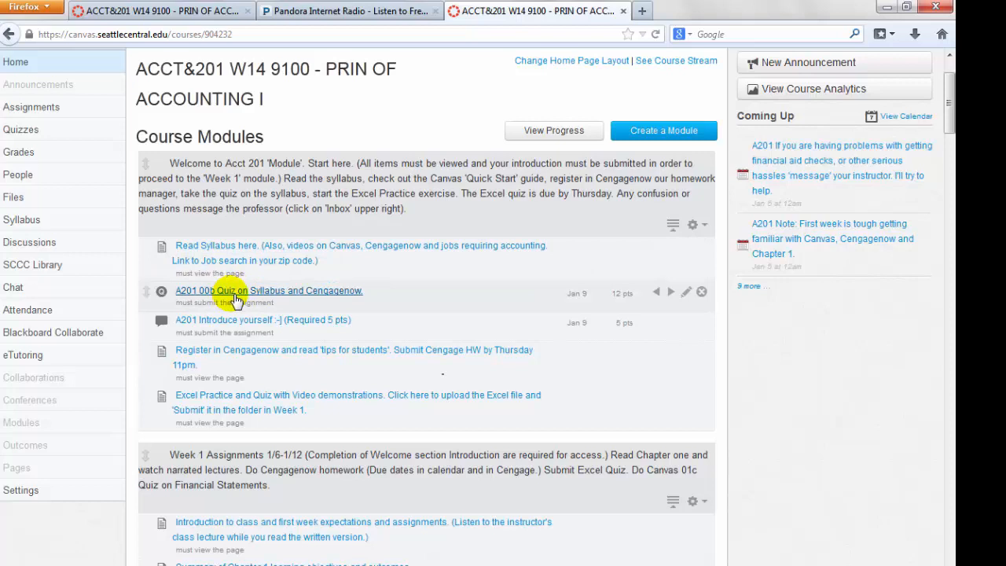
mouse_move(353, 297)
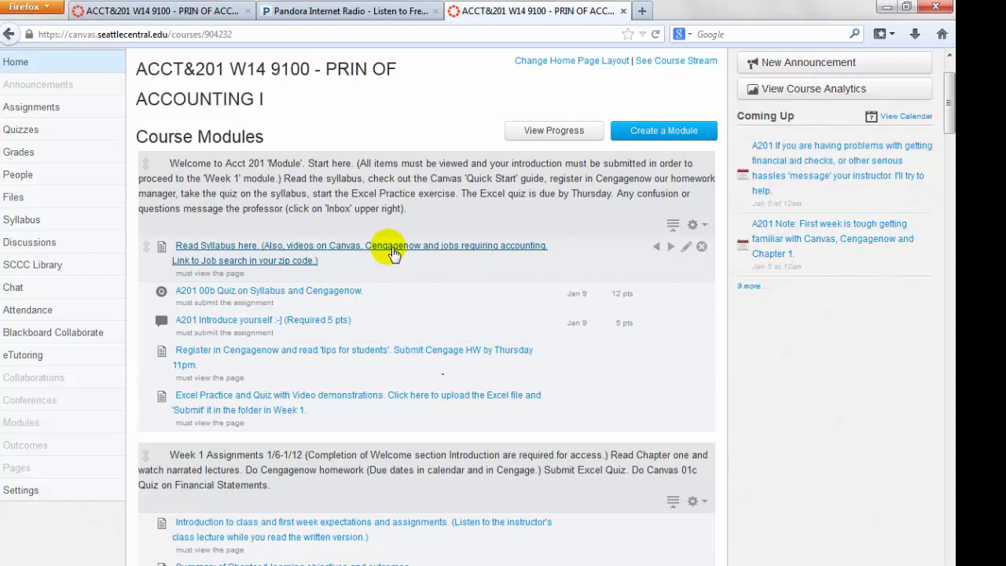
mouse_move(397, 270)
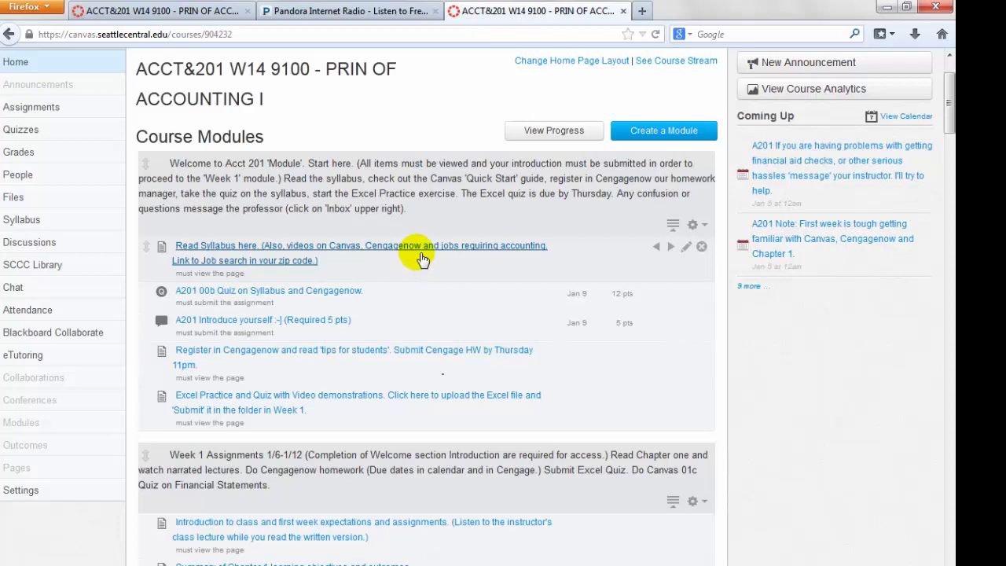
mouse_move(409, 324)
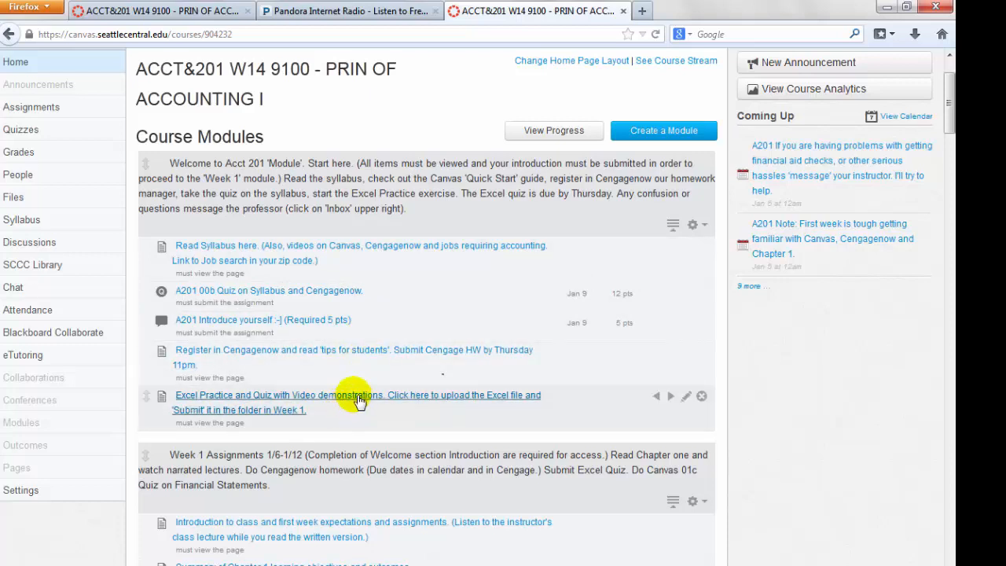
mouse_move(352, 403)
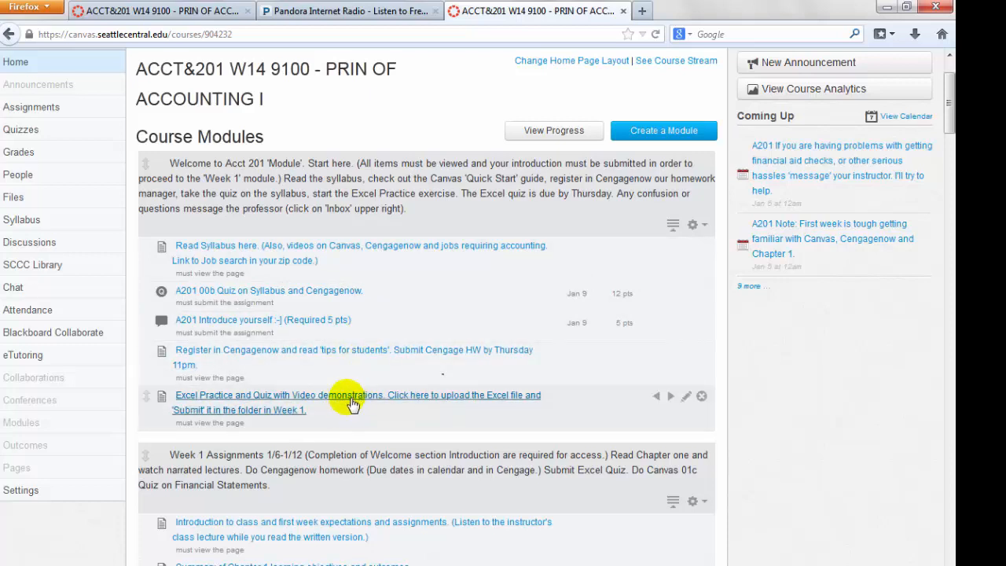
mouse_move(402, 403)
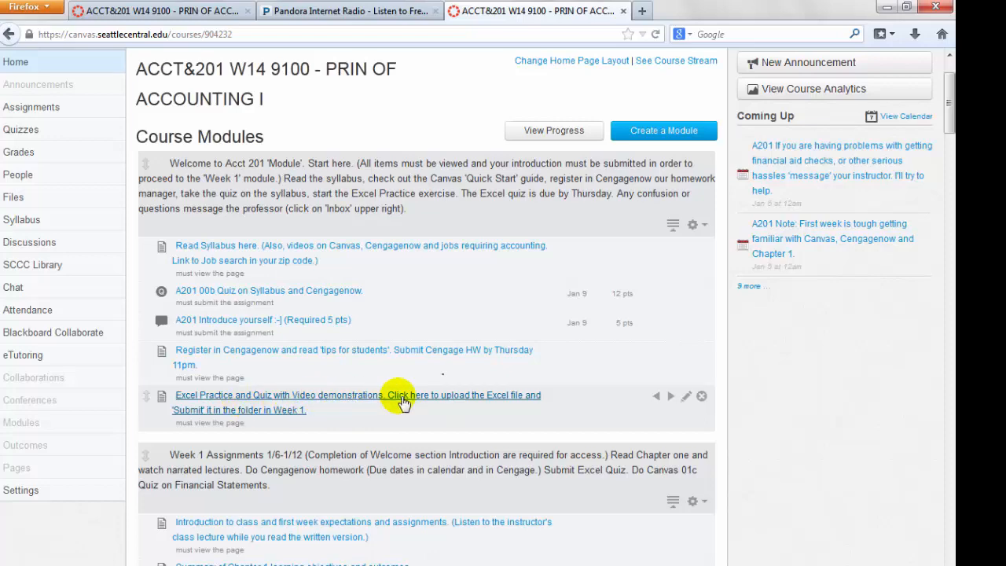
scroll(down, 3)
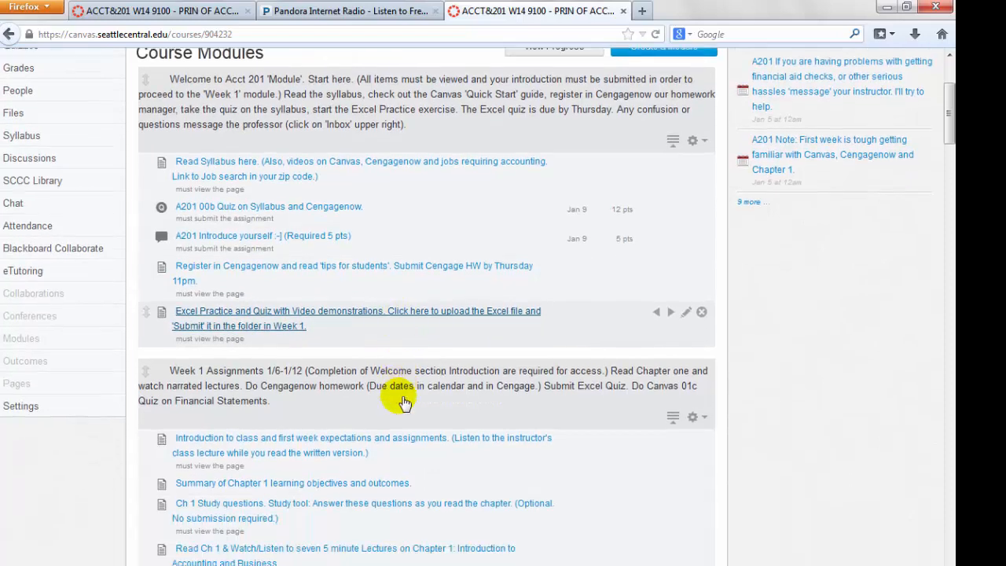
scroll(down, 3)
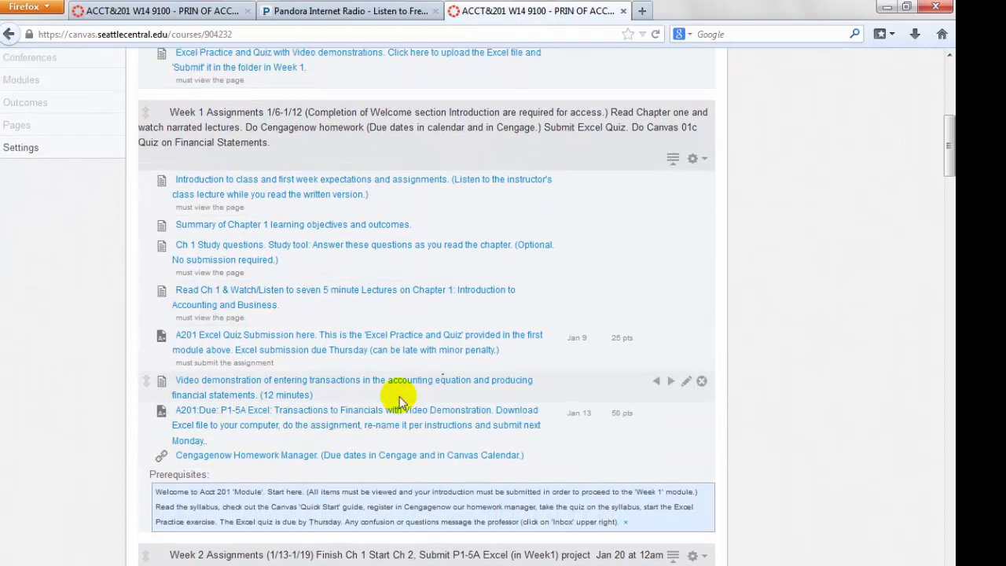
mouse_move(236, 187)
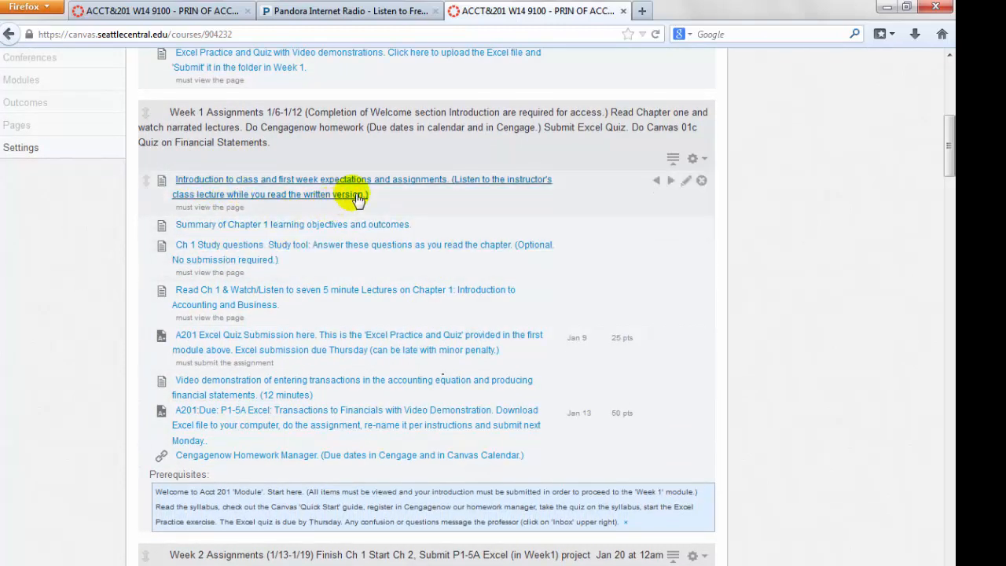
mouse_move(333, 233)
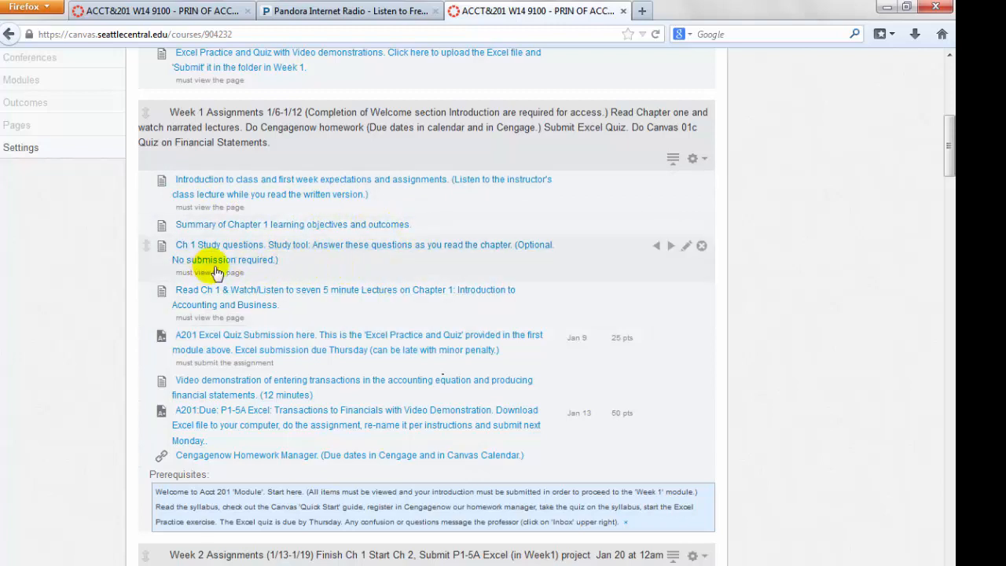
mouse_move(541, 252)
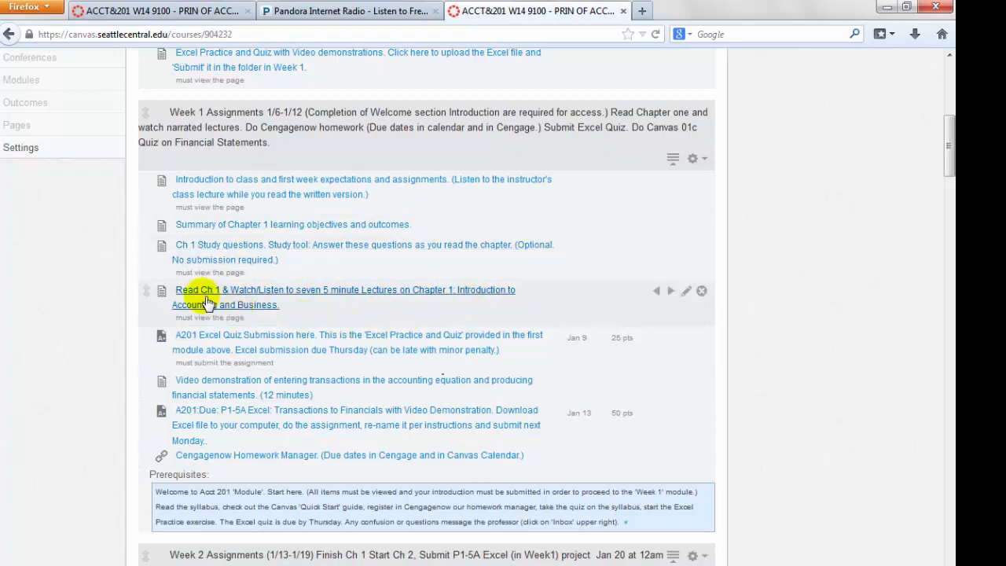
mouse_move(229, 297)
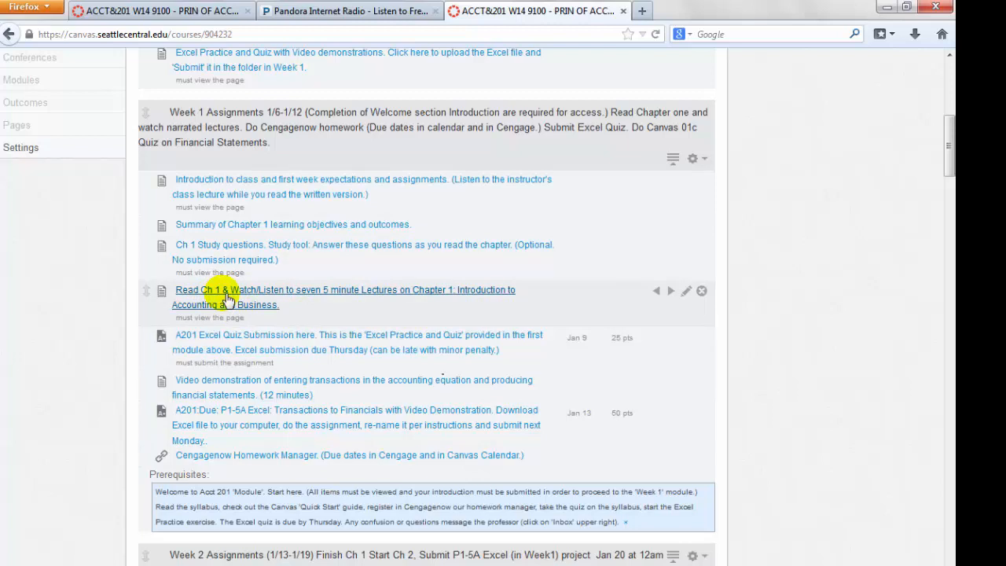
mouse_move(252, 299)
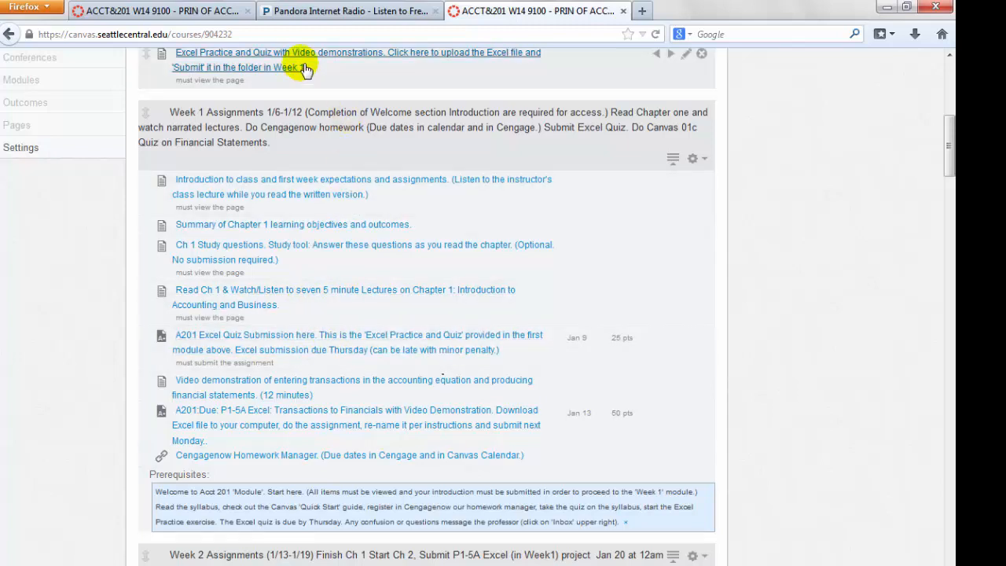
mouse_move(329, 403)
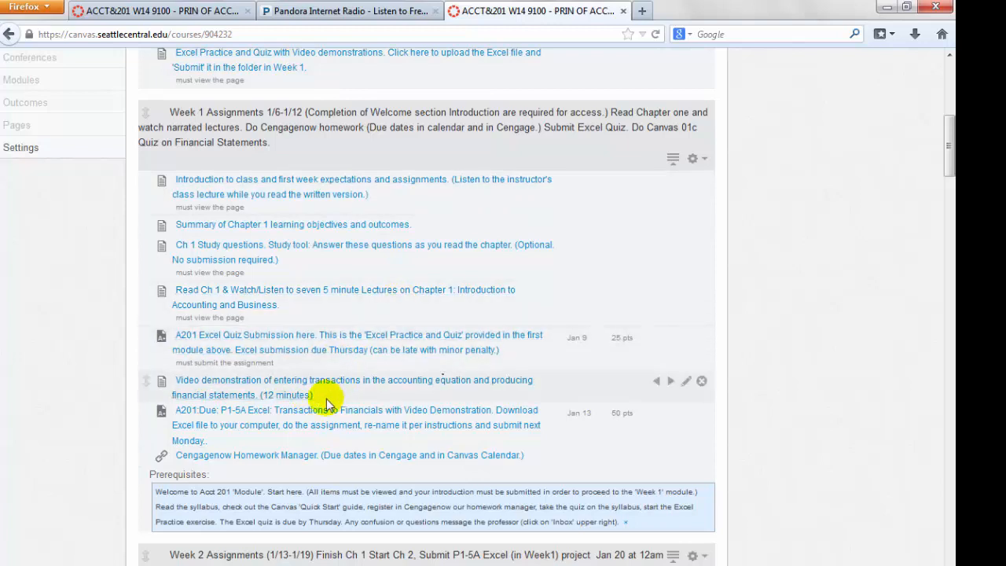
mouse_move(248, 385)
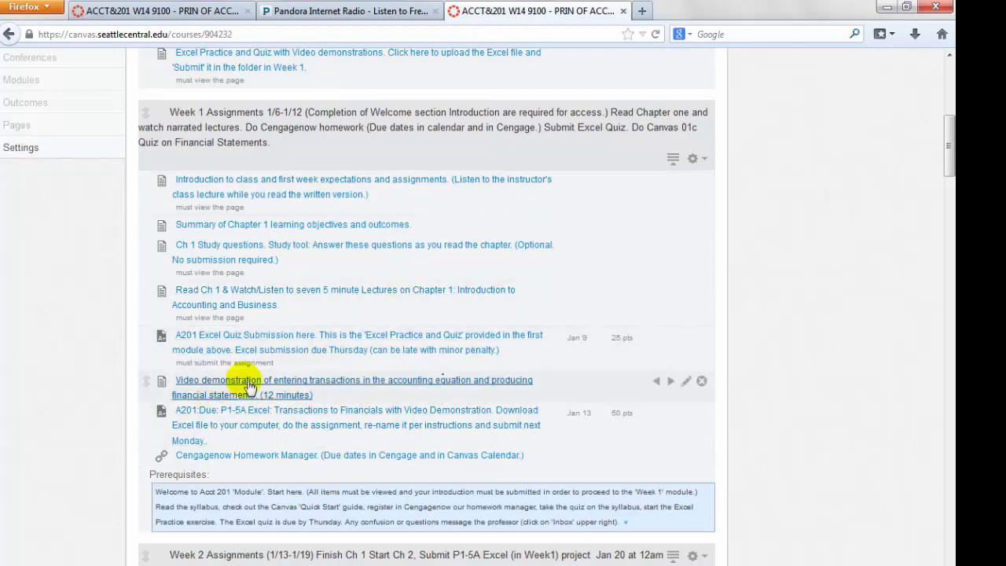
mouse_move(302, 424)
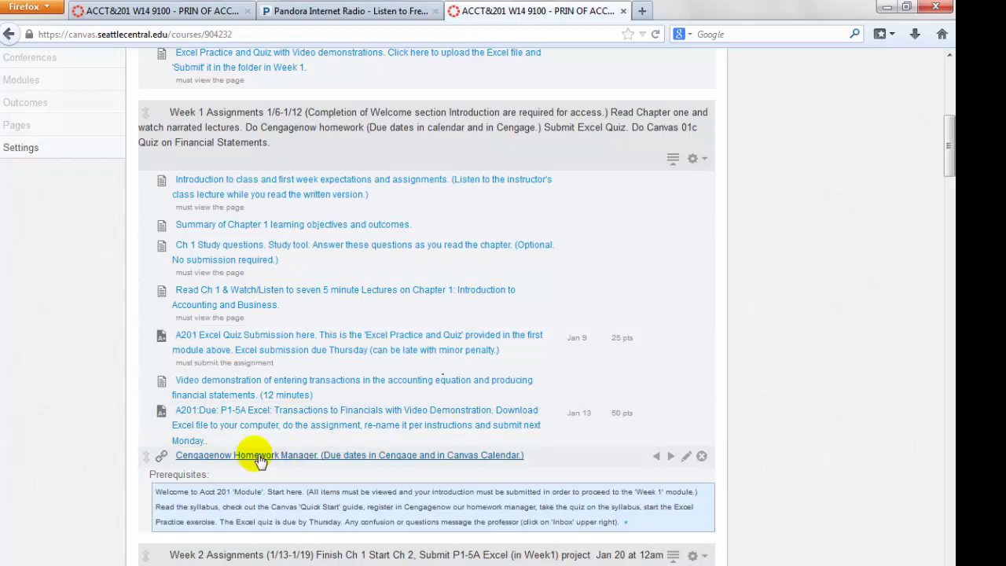
Step: Launch the Cengagenow Homework Manager link, reaching the CengageNOW Courses page for Acct 201 OL, Winter 2014
click(349, 456)
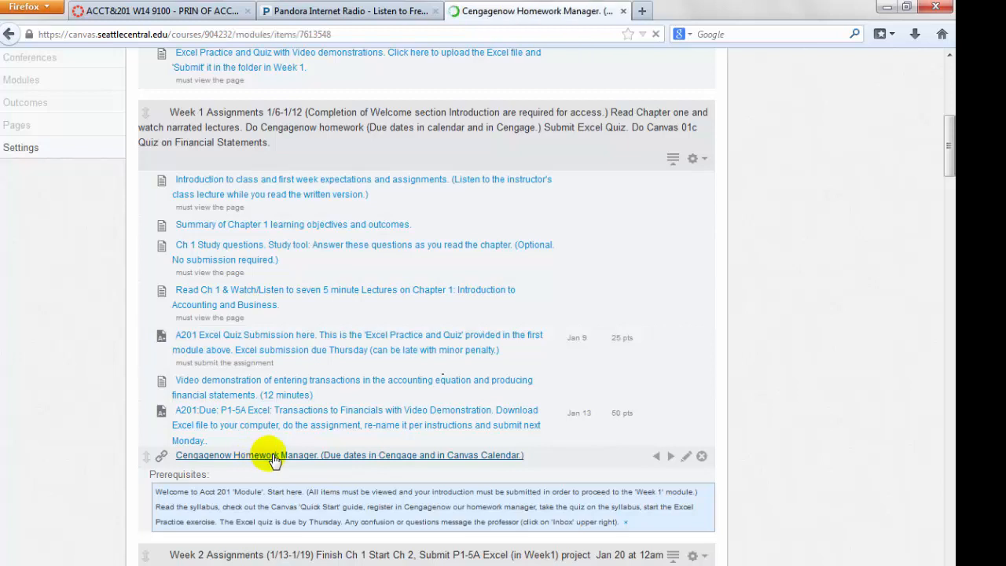
click(349, 456)
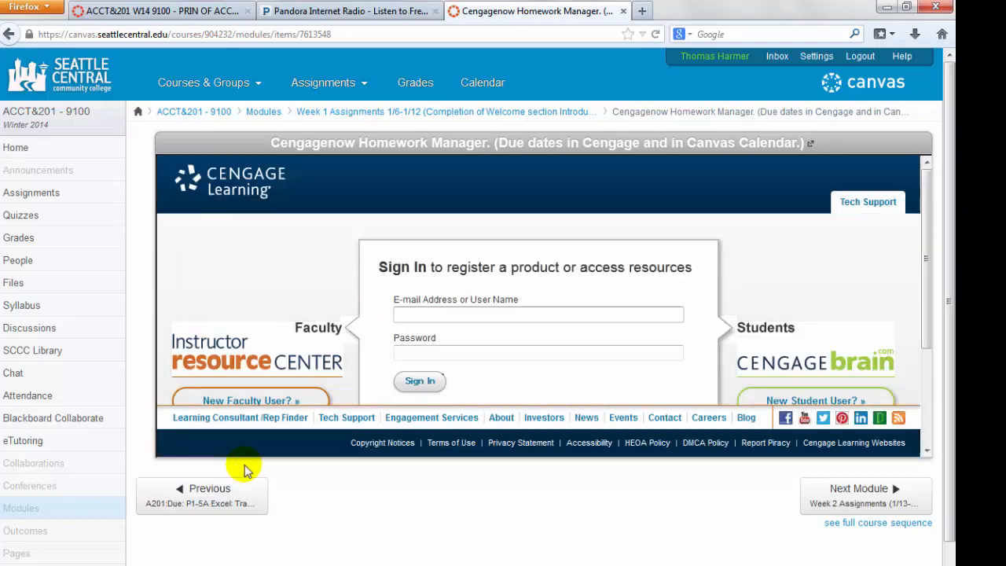
click(420, 382)
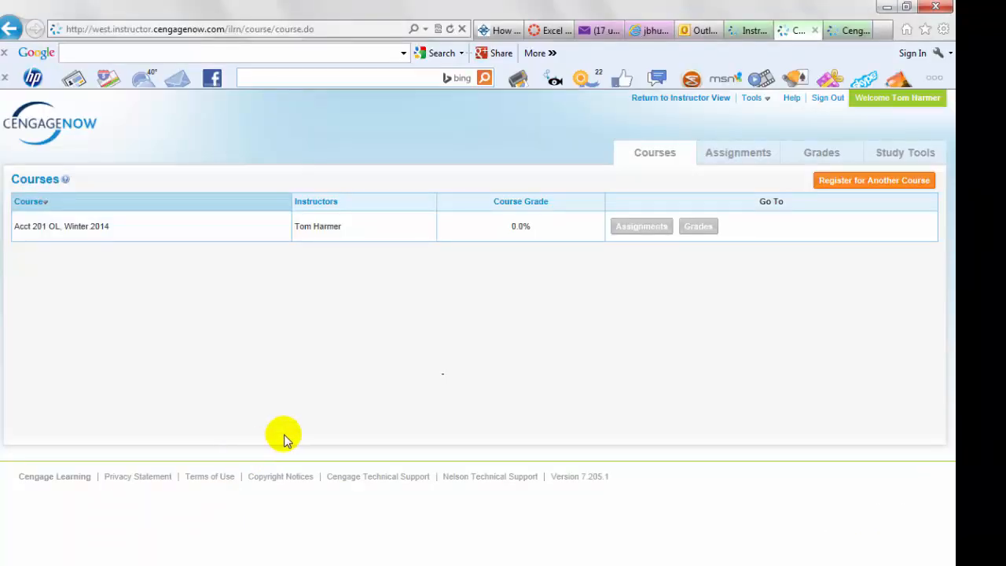
mouse_move(197, 305)
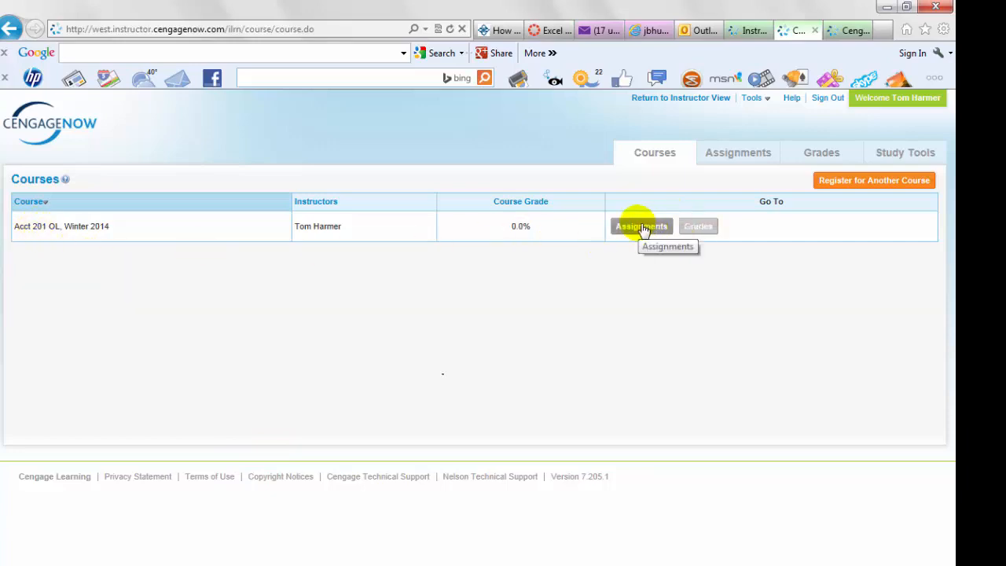
click(642, 227)
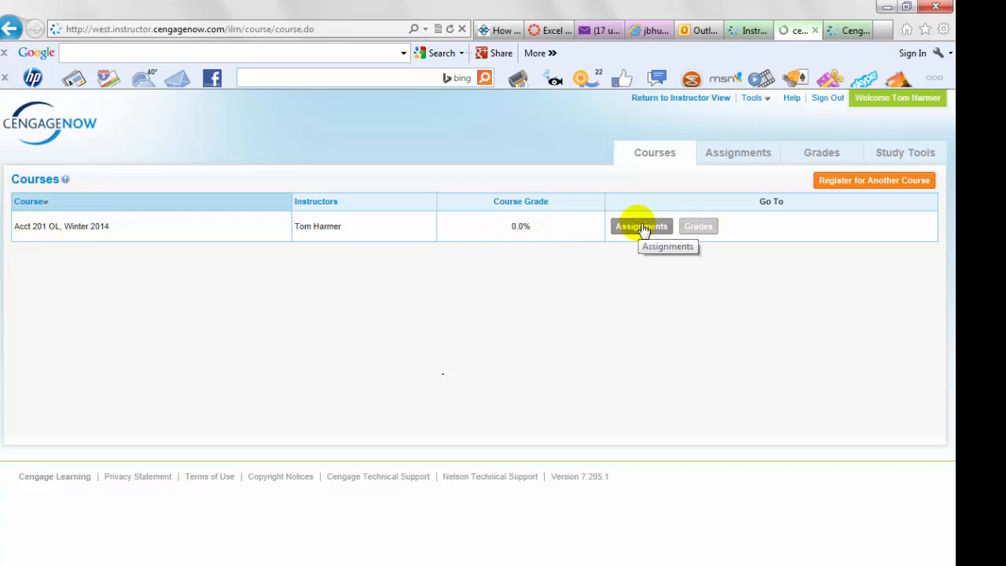
Step: Show the Acct 201 OL assignments: four Chapter 1 practice and homework items with due dates and limits
click(641, 227)
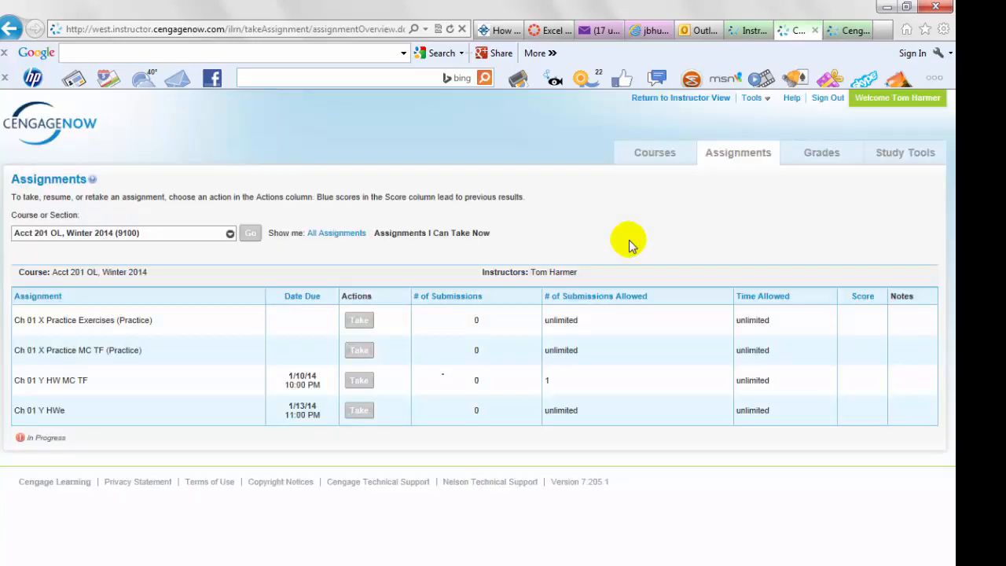
mouse_move(94, 326)
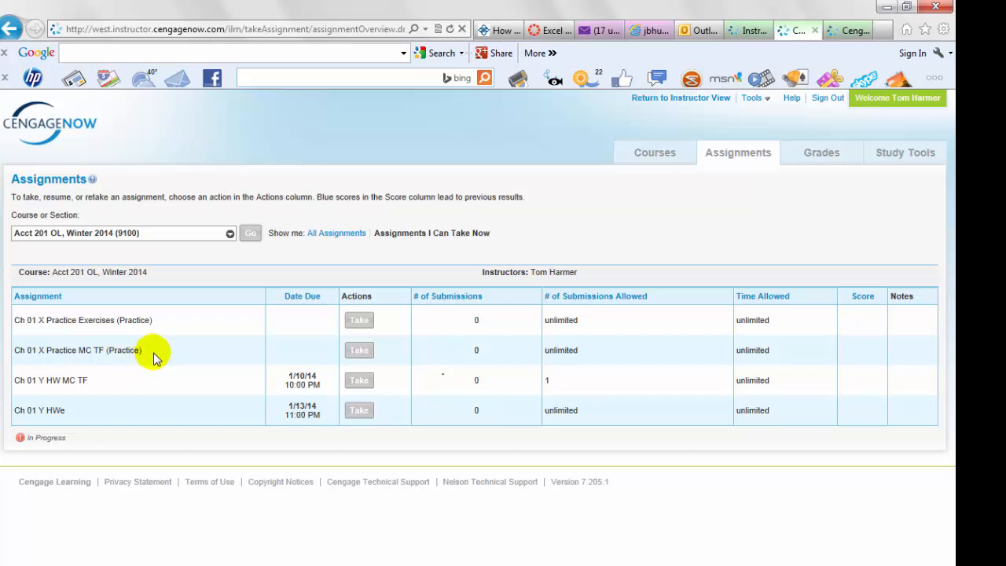
mouse_move(101, 389)
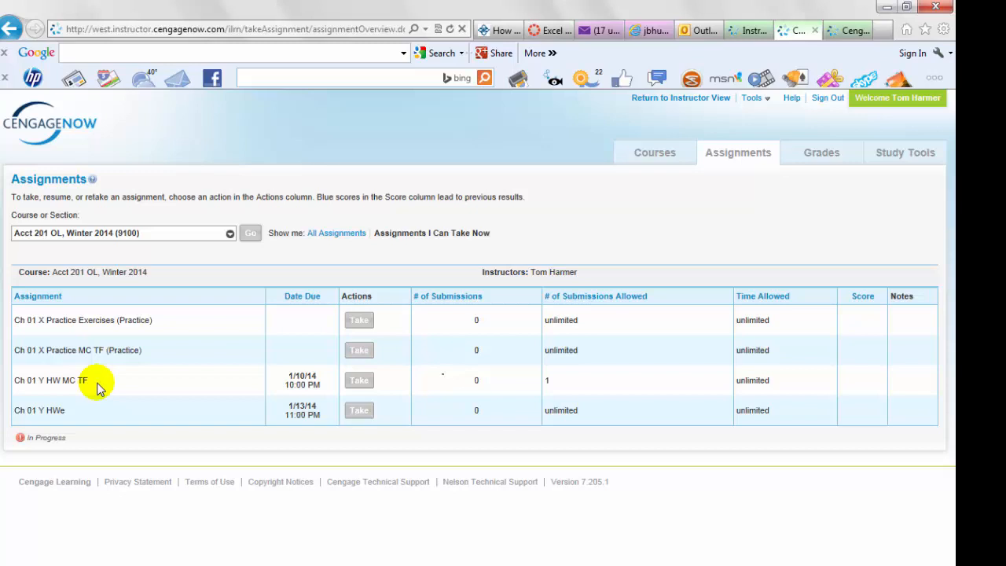
mouse_move(60, 416)
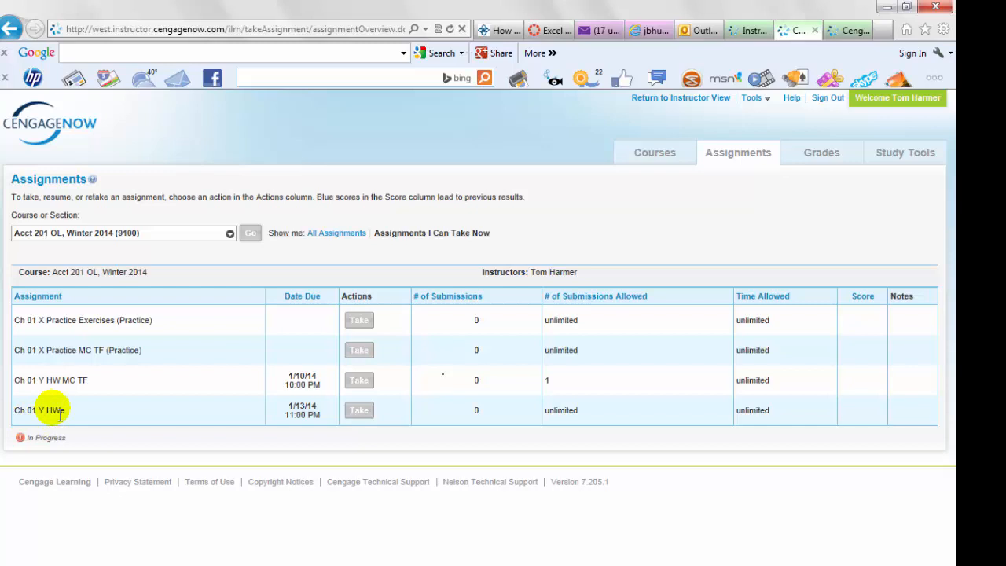